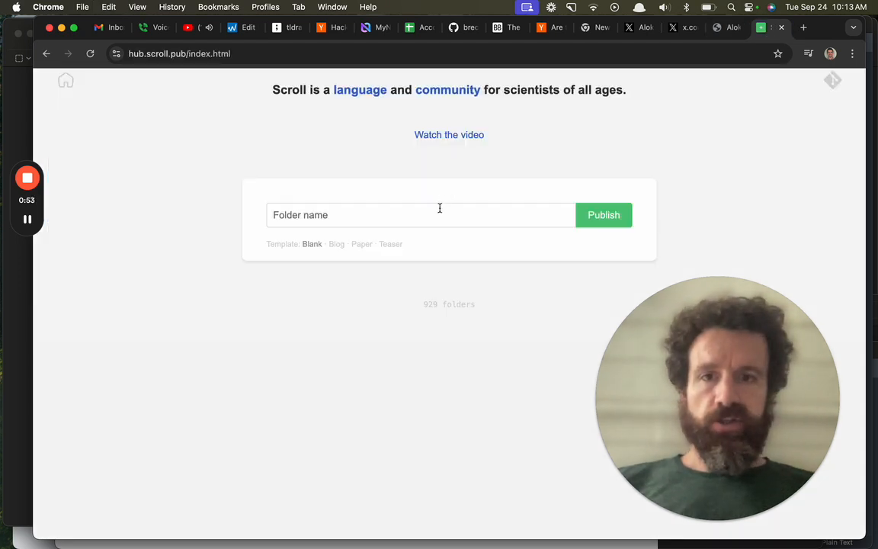
# - Create a new ScrollHub site folder named 'alok' for the bio page
pyautogui.write('alok')
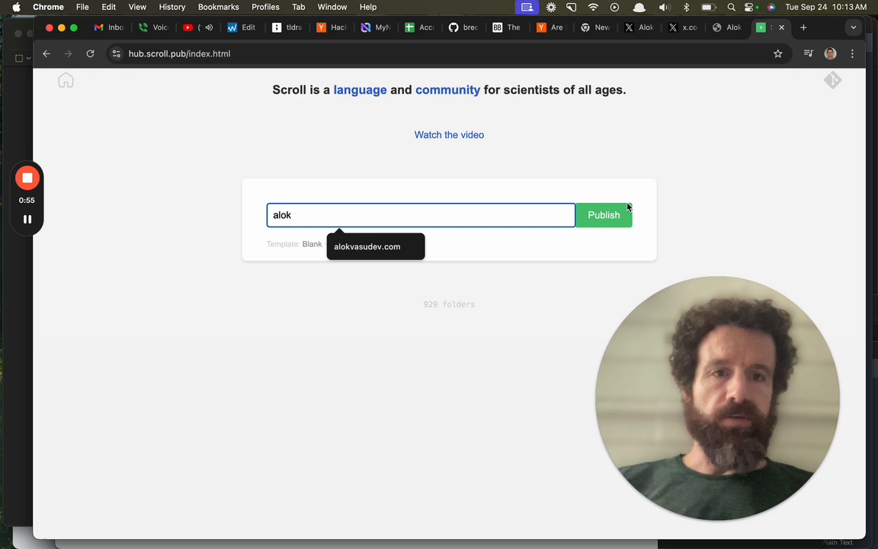
pyautogui.click(604, 213)
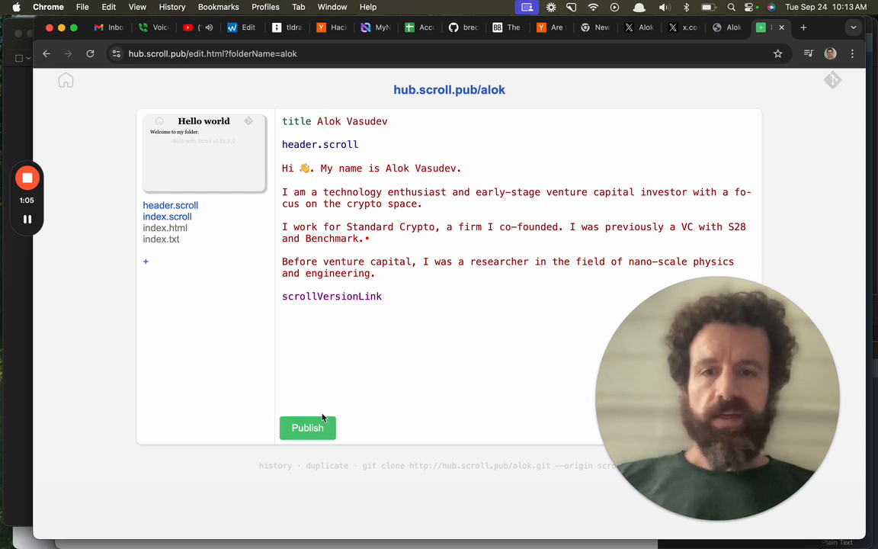
pyautogui.click(168, 216)
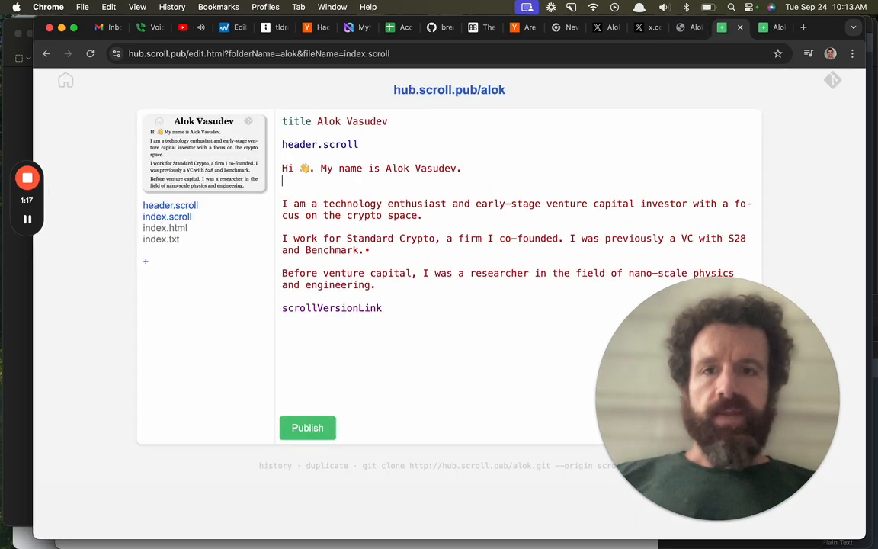
pyautogui.write('https://twitter.com/alokvasudev')
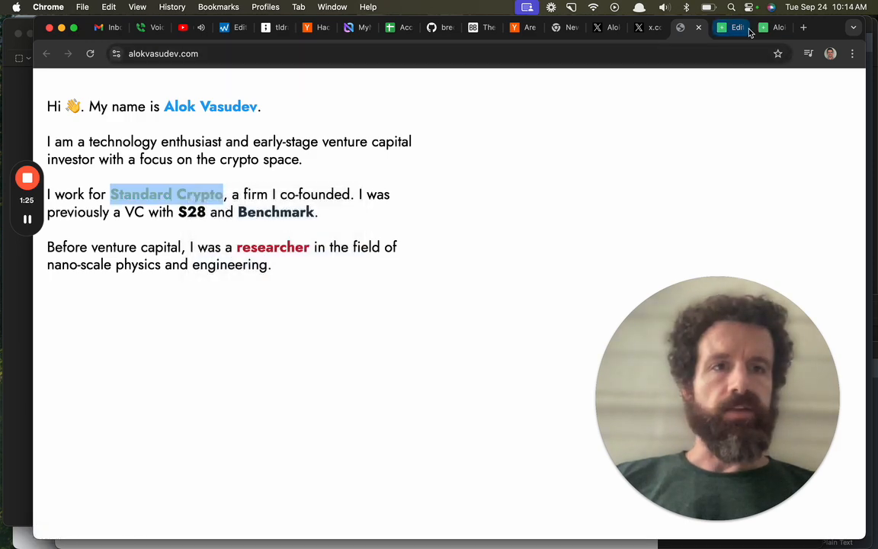
pyautogui.click(735, 28)
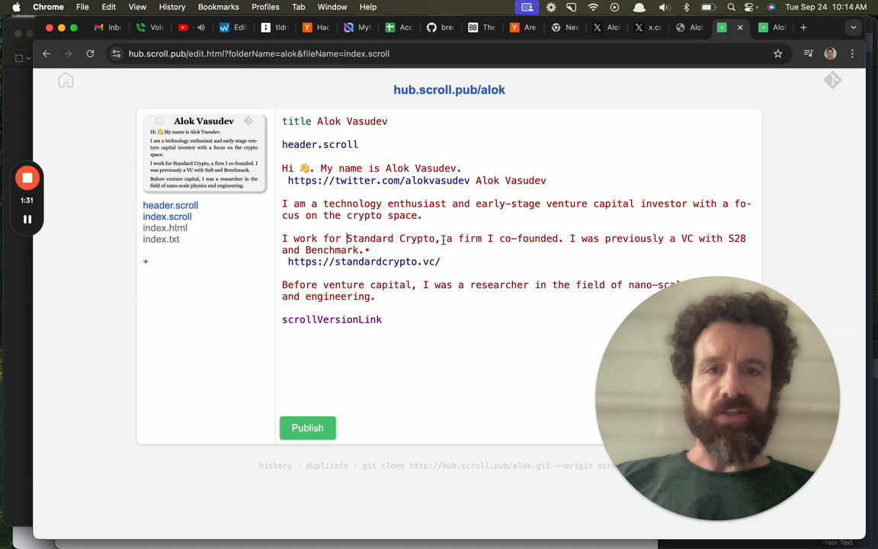
pyautogui.write('Standard Crypto')
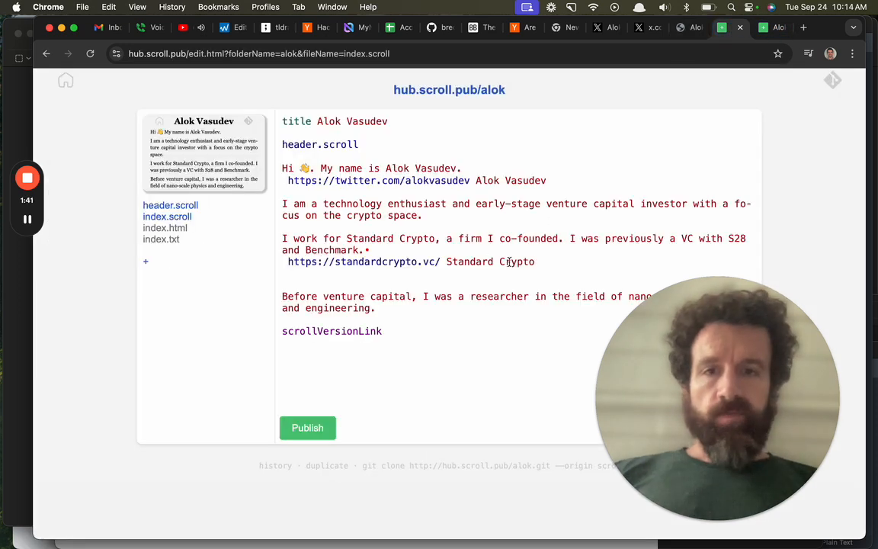
pyautogui.write('https://s28capital.com/')
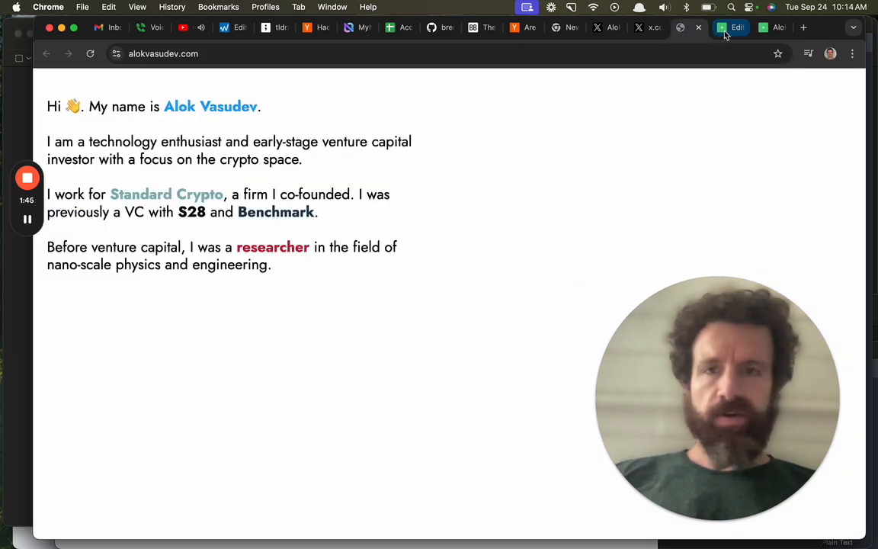
# - Link S28, Benchmark and the researcher line to Google Scholar, then publish
pyautogui.click(737, 27)
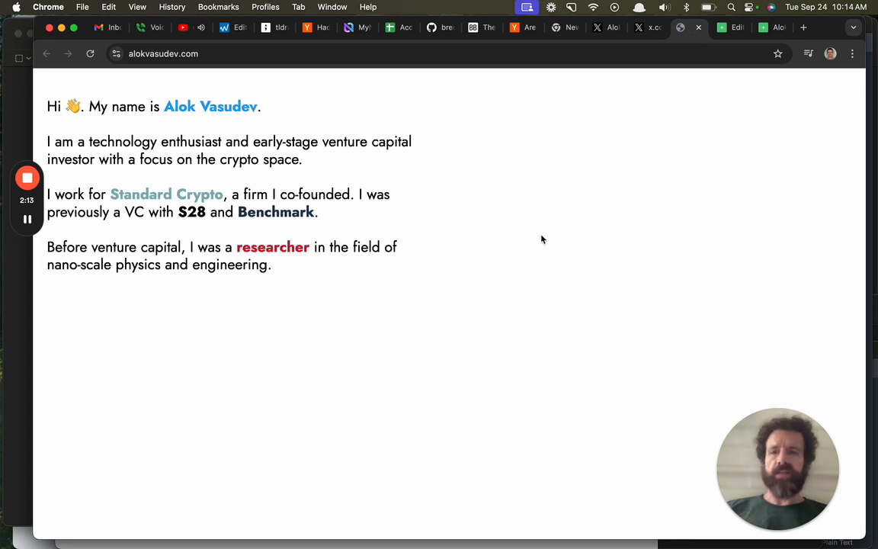
pyautogui.moveTo(549, 234)
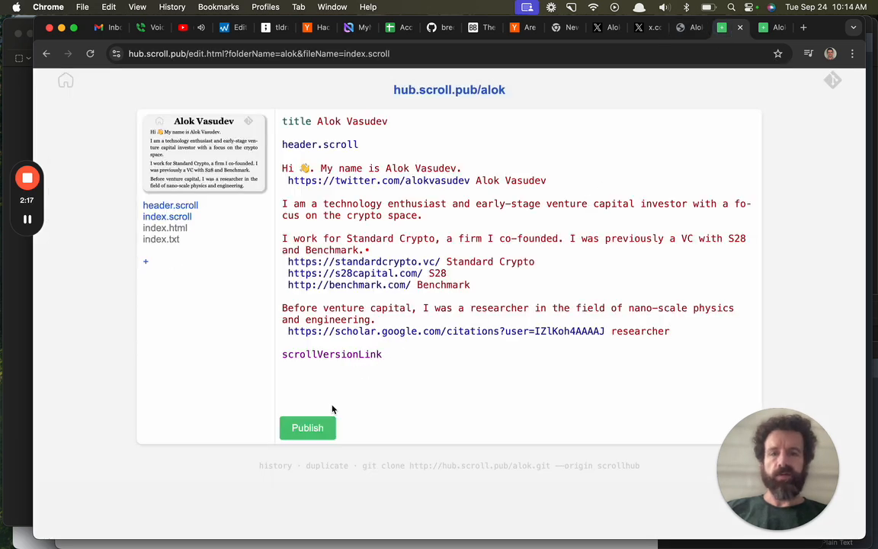
pyautogui.click(308, 427)
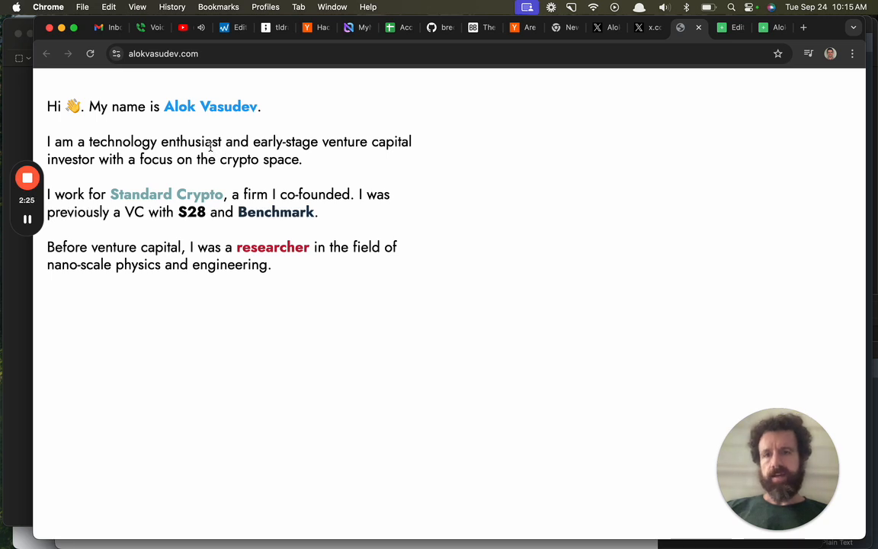
# - Inspect the original site's Alok Vasudev link to read its Jost font, 700 weight and no underline
pyautogui.rightClick(190, 141)
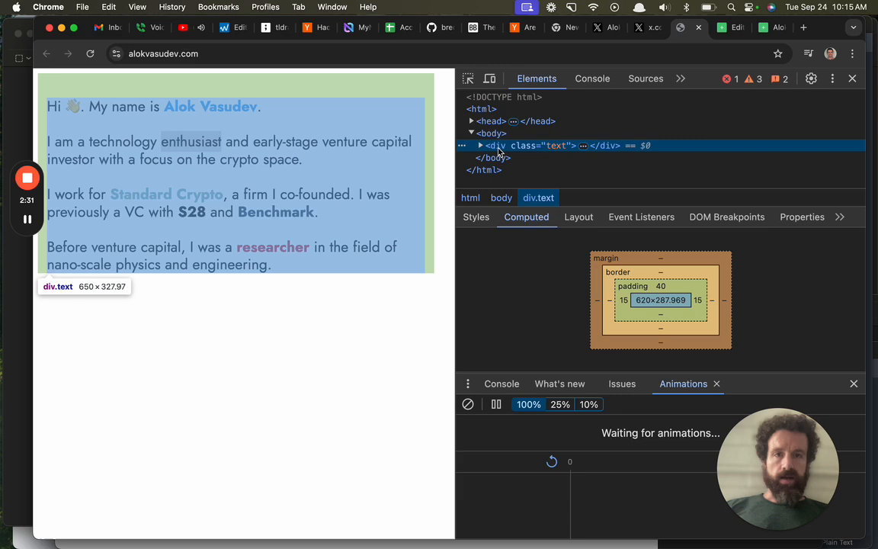
pyautogui.click(481, 147)
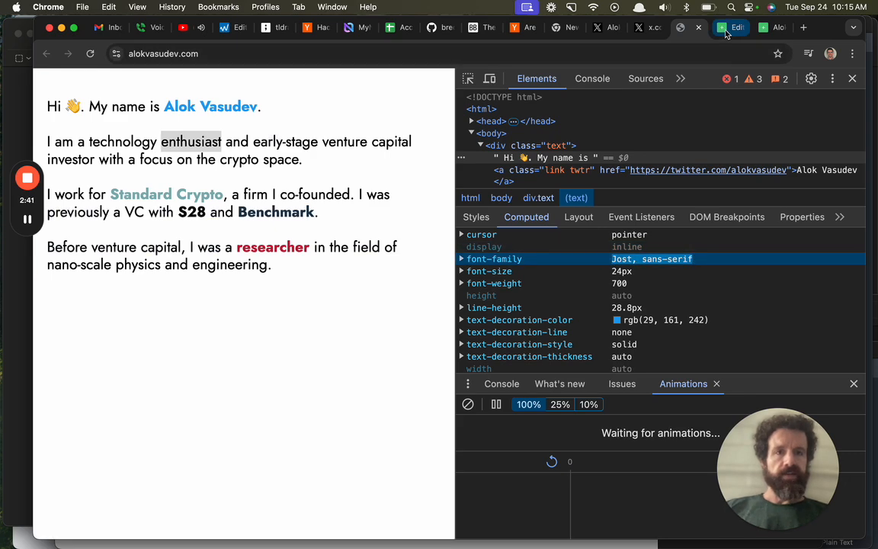
pyautogui.click(735, 28)
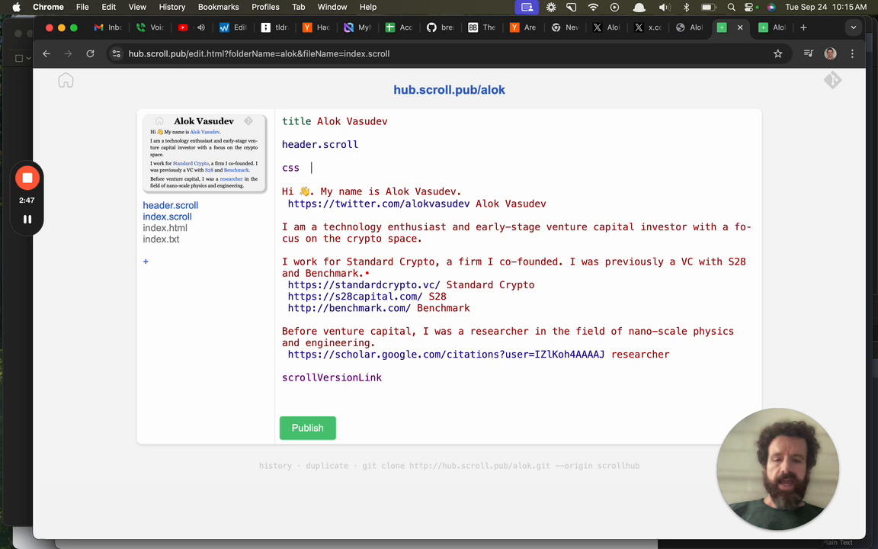
# - Add a css rule body {font-family: Jost, sans-serif;} to index.scroll
pyautogui.write('body {')
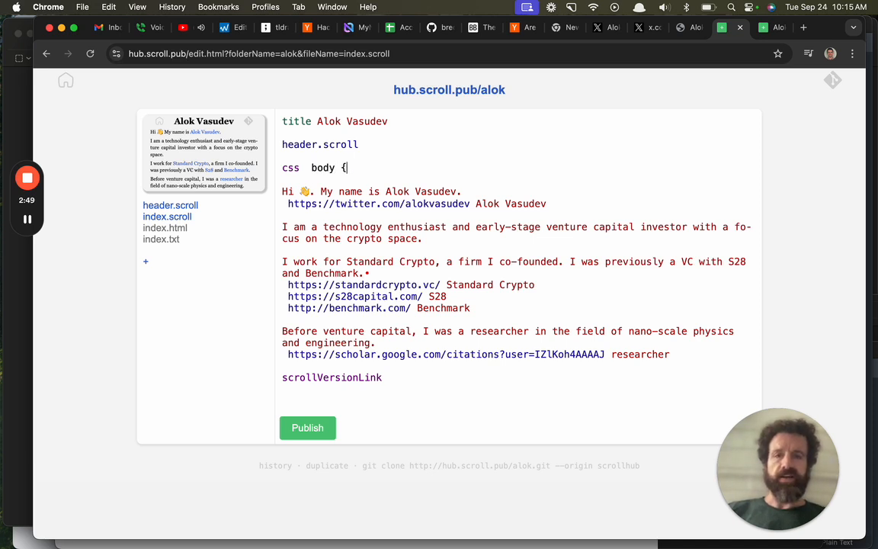
pyautogui.write('font-famil')
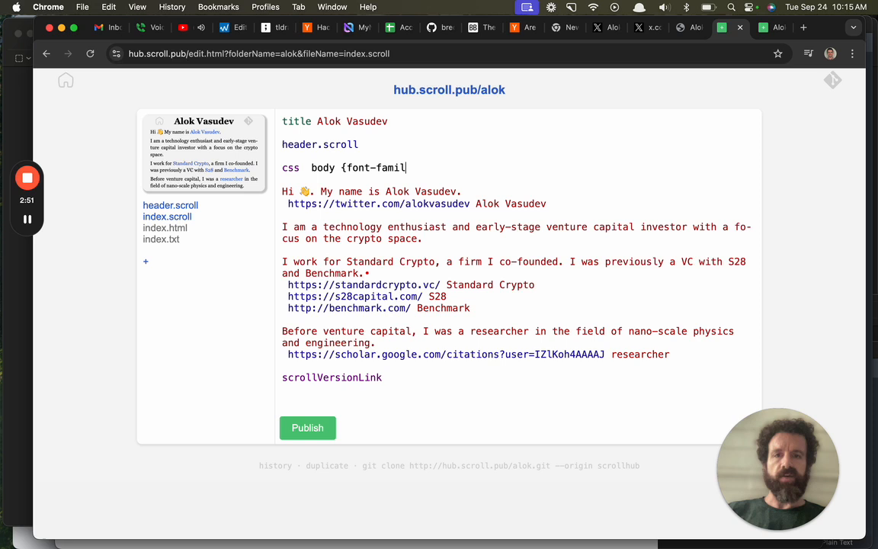
pyautogui.write('y: Jost, sans-serif;}')
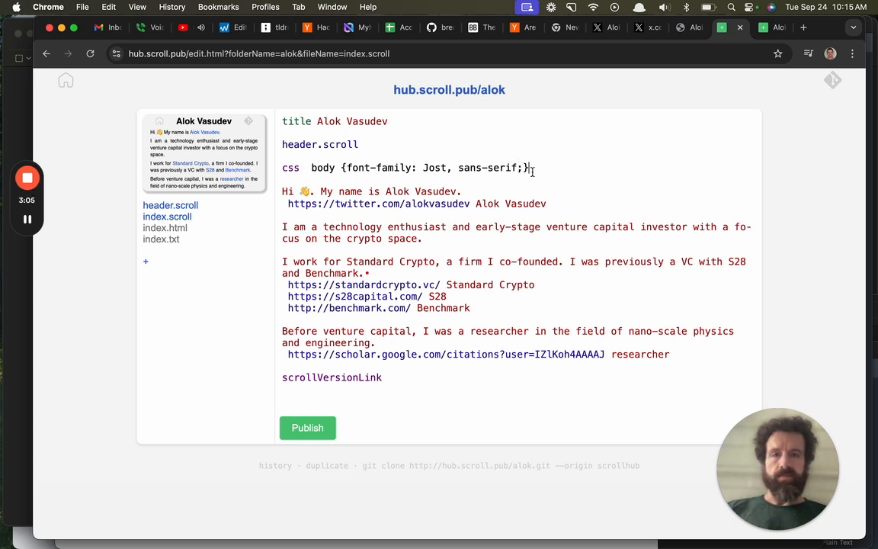
pyautogui.moveTo(170, 205)
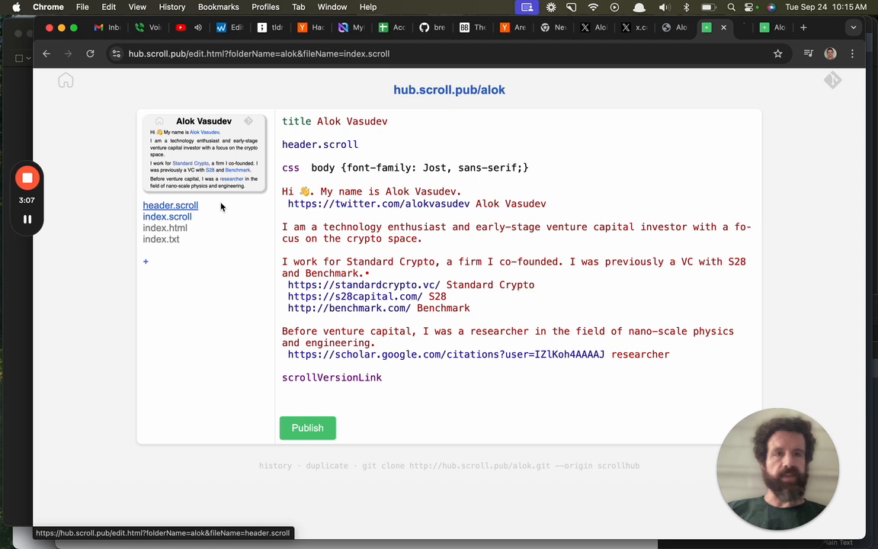
# - Review header.scroll and republish the site with the Jost font rule
pyautogui.click(171, 204)
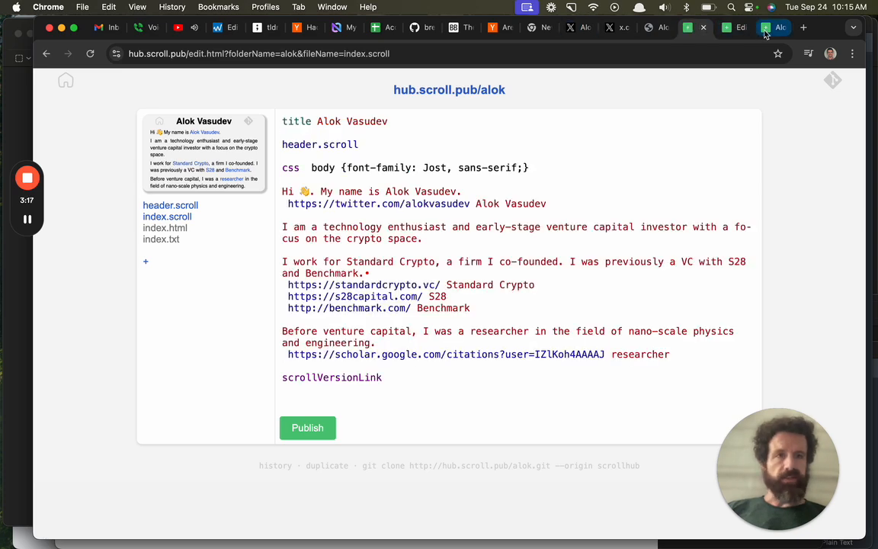
pyautogui.click(171, 205)
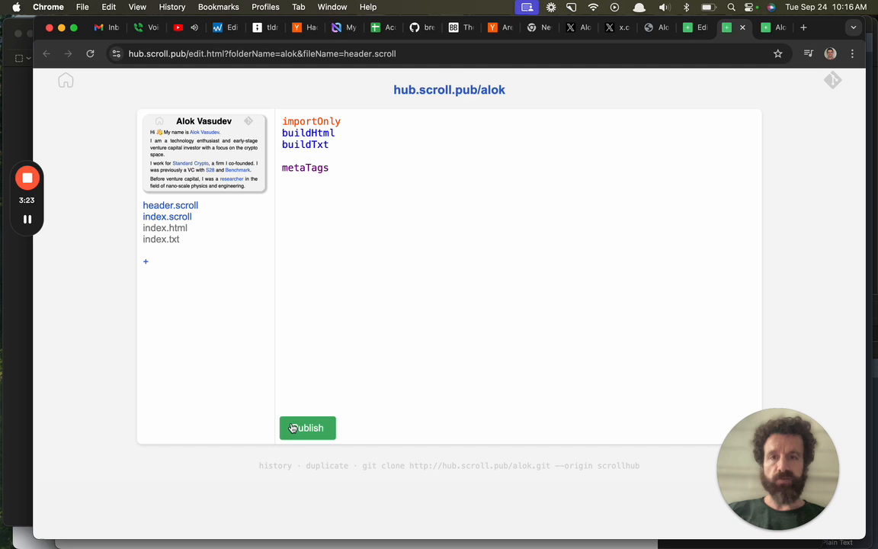
pyautogui.click(308, 426)
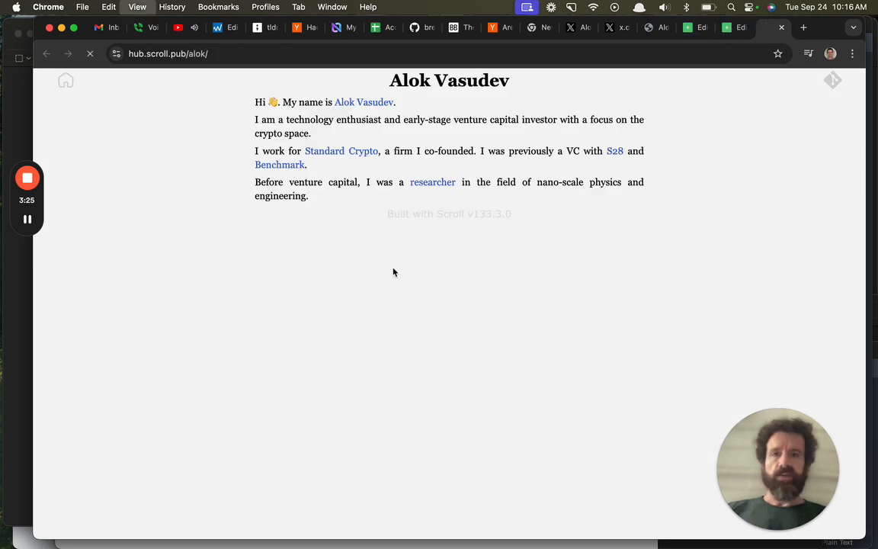
# - Load the live page at hub.scroll.pub/alok/ by adding 'index.' to the address
pyautogui.click(183, 53)
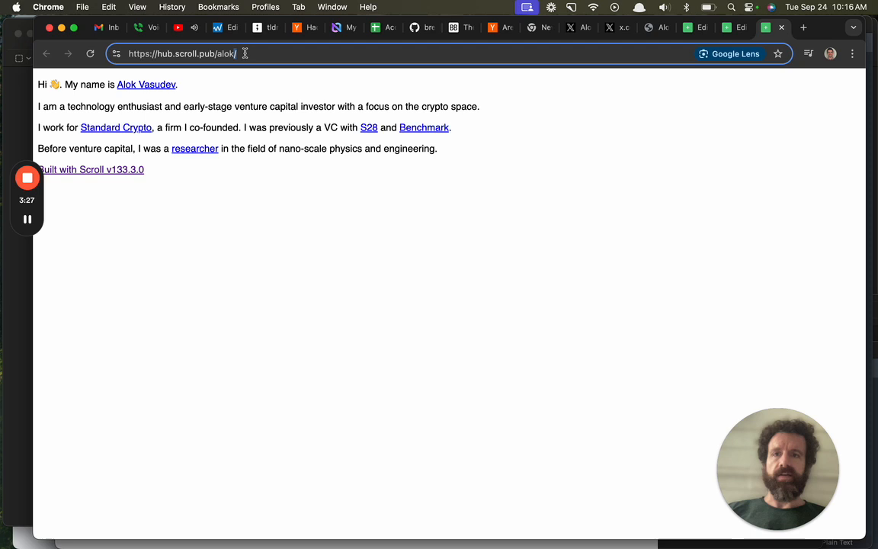
pyautogui.write('index.')
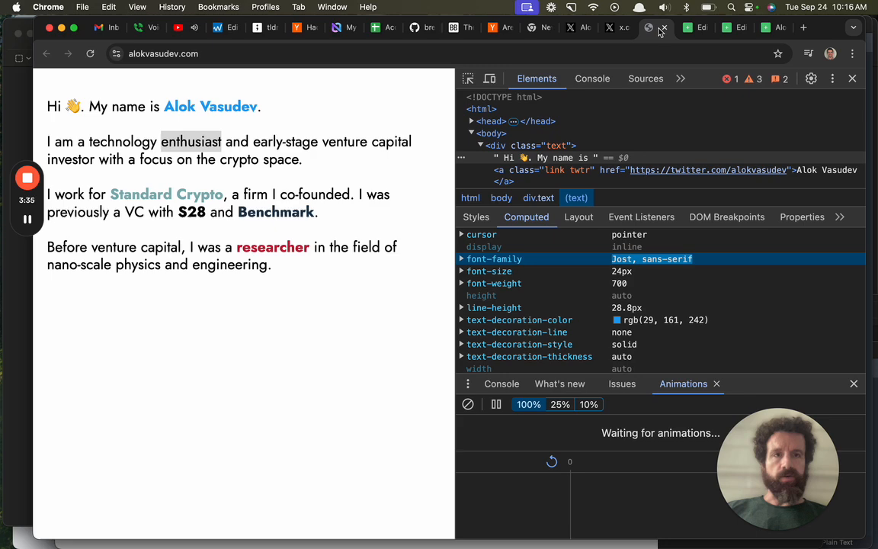
# - Read the original site's font size in DevTools and return to index.scroll
pyautogui.click(702, 28)
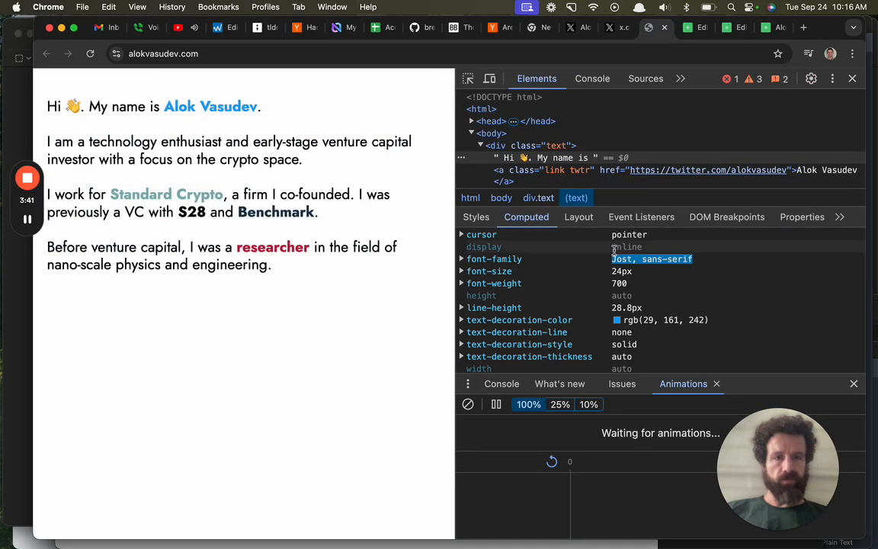
pyautogui.click(701, 27)
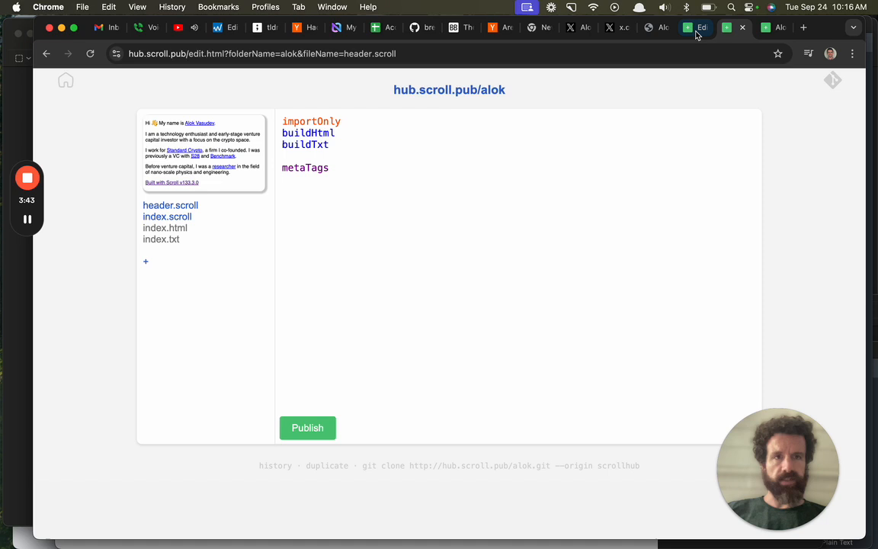
pyautogui.click(168, 217)
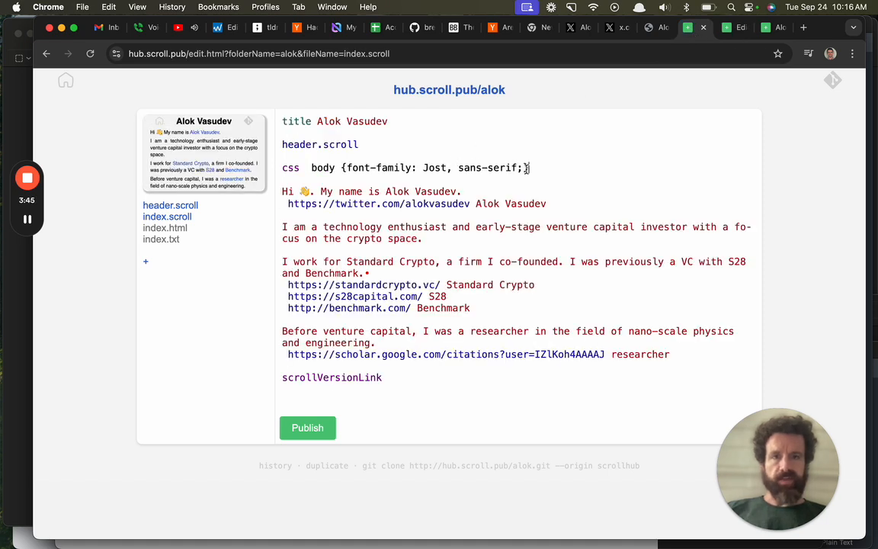
# - Add font-size: 24px; to the body css rule
pyautogui.write('font-size:')
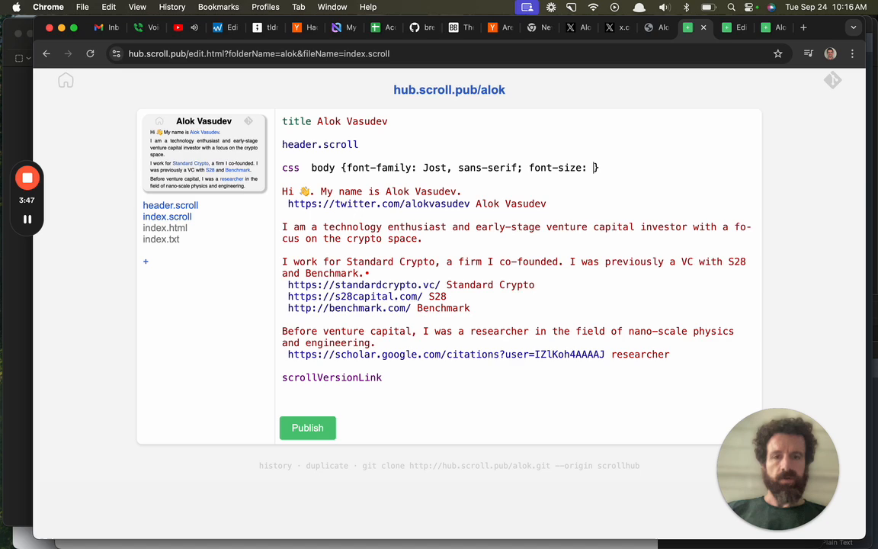
pyautogui.write('24px;')
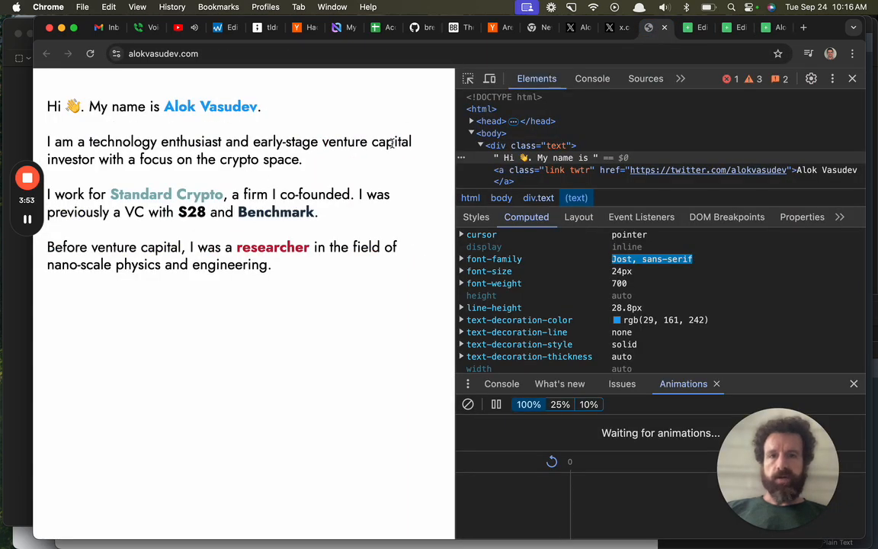
pyautogui.click(679, 28)
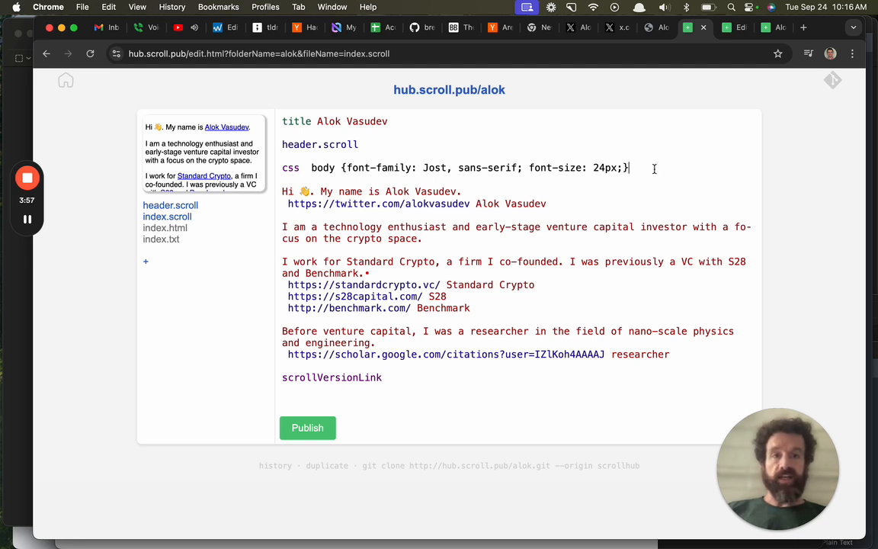
# - Wrap the content in <div class="container"> and start an empty .container {} rule
pyautogui.write('<div class="container">')
pyautogui.write('</')
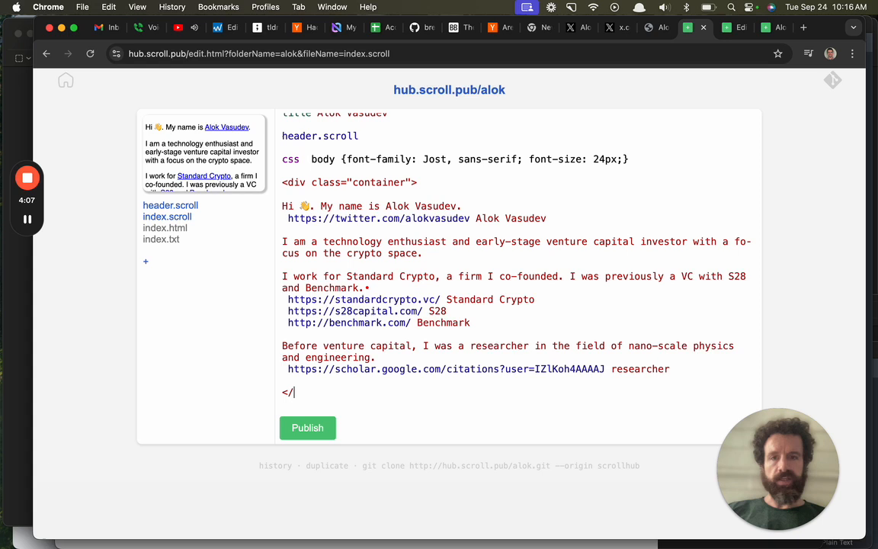
pyautogui.write('div>')
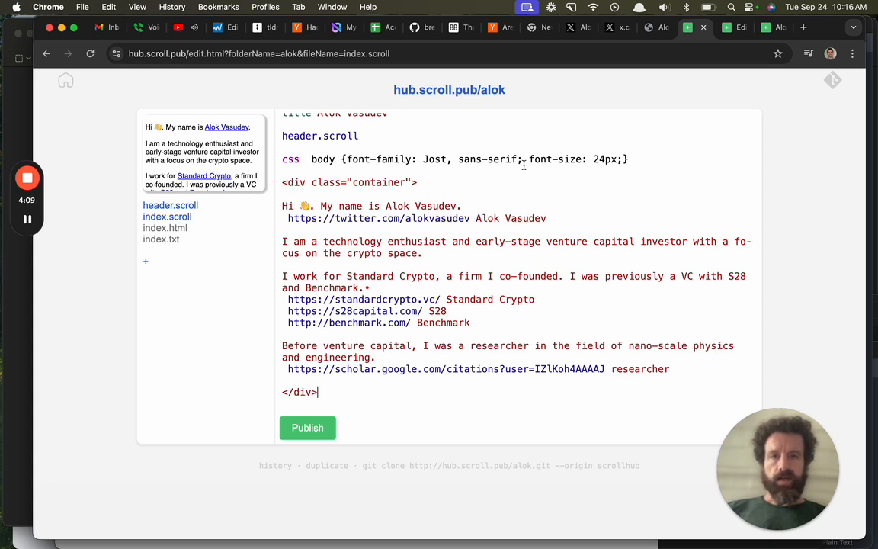
pyautogui.write('.')
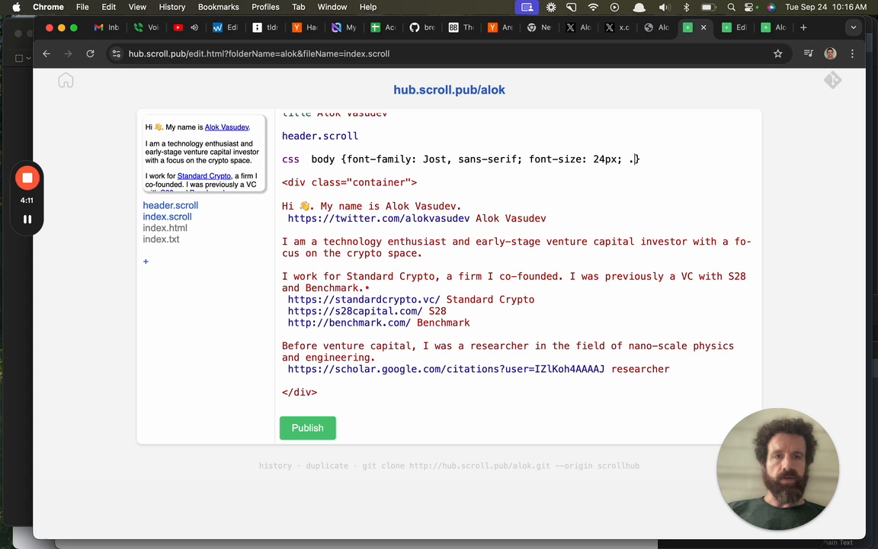
pyautogui.write('.container {}')
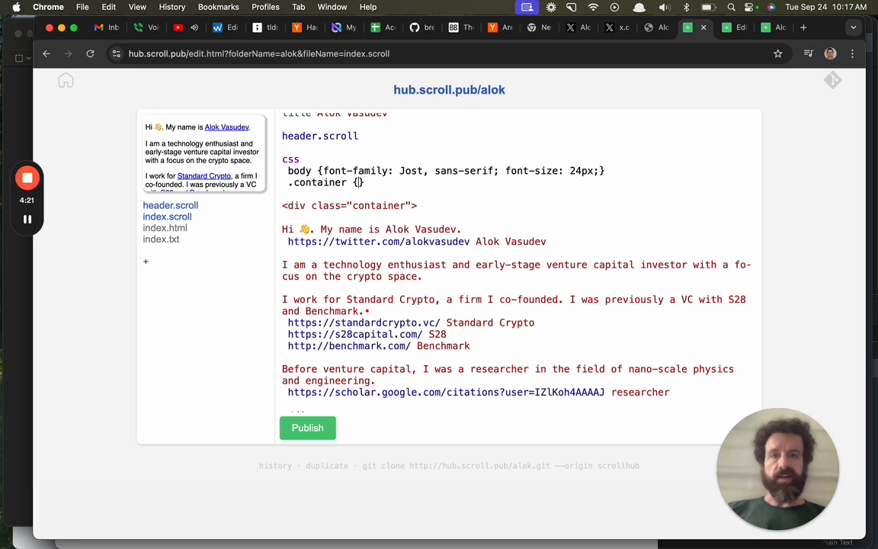
# - Give .container margin: 0 auto; and max-width: 600px;
pyautogui.write('margin:')
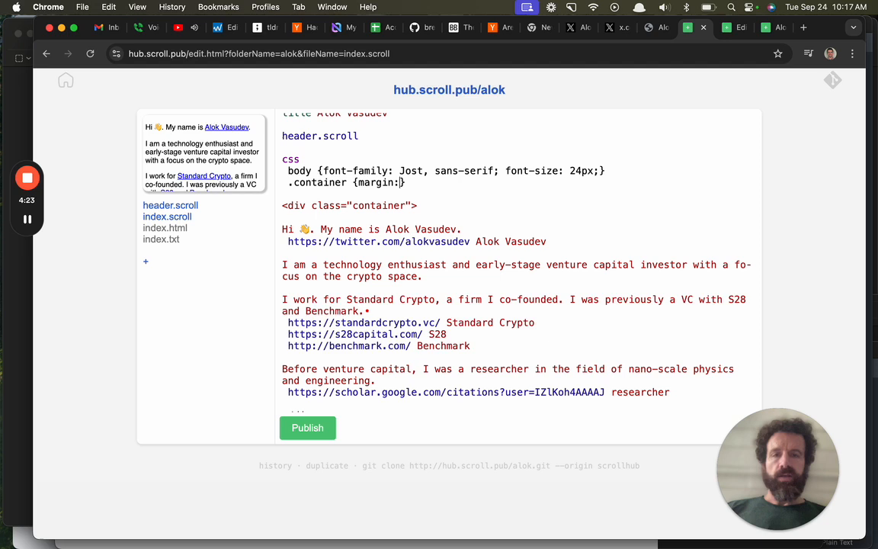
pyautogui.write('0 auto;')
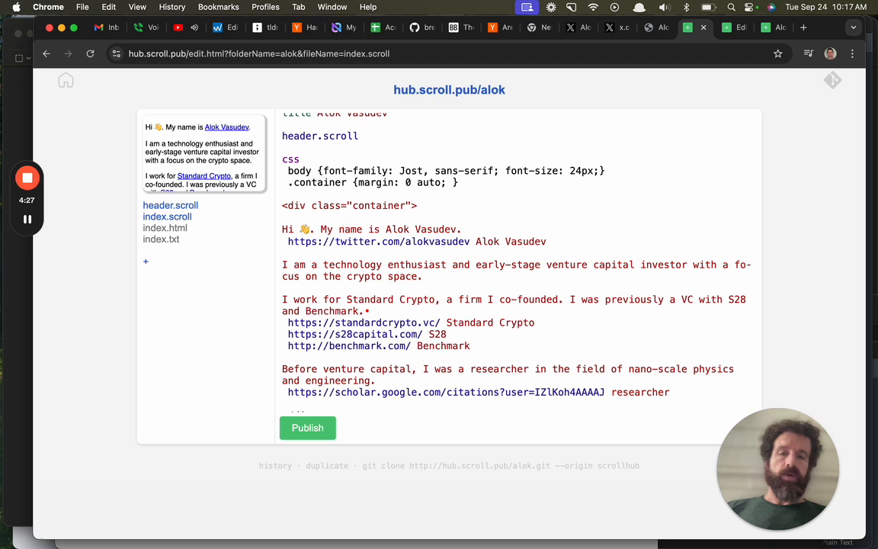
pyautogui.write('max-width: 600px;')
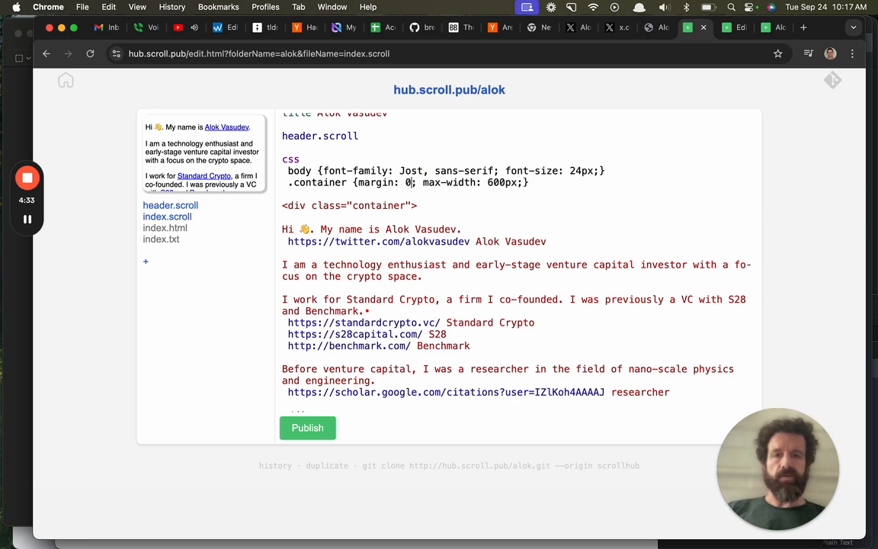
# - Add padding: 20px; to the body rule and publish the updated styles
pyautogui.click(170, 204)
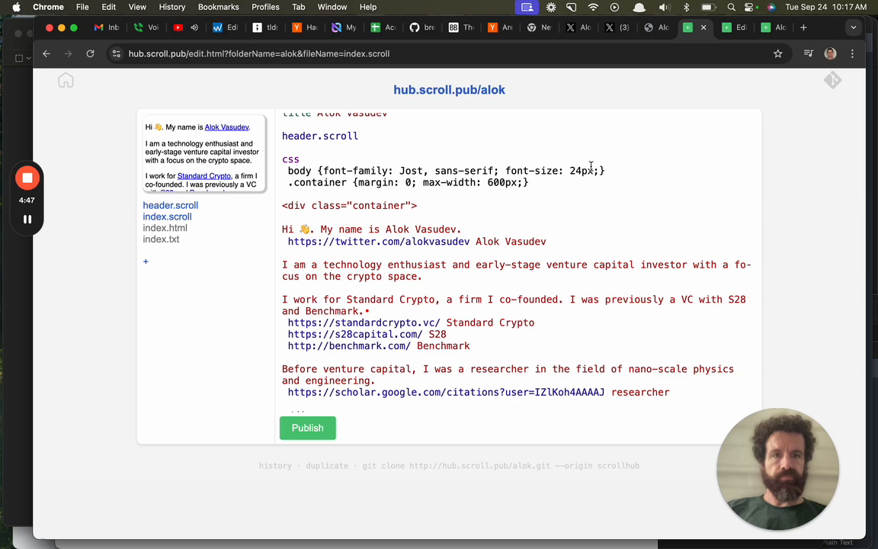
pyautogui.write('padding: 20p')
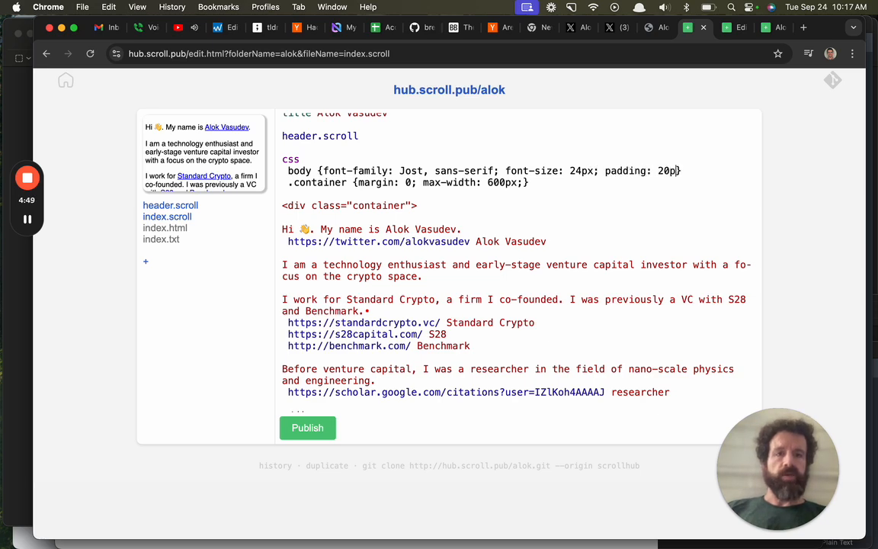
pyautogui.click(171, 204)
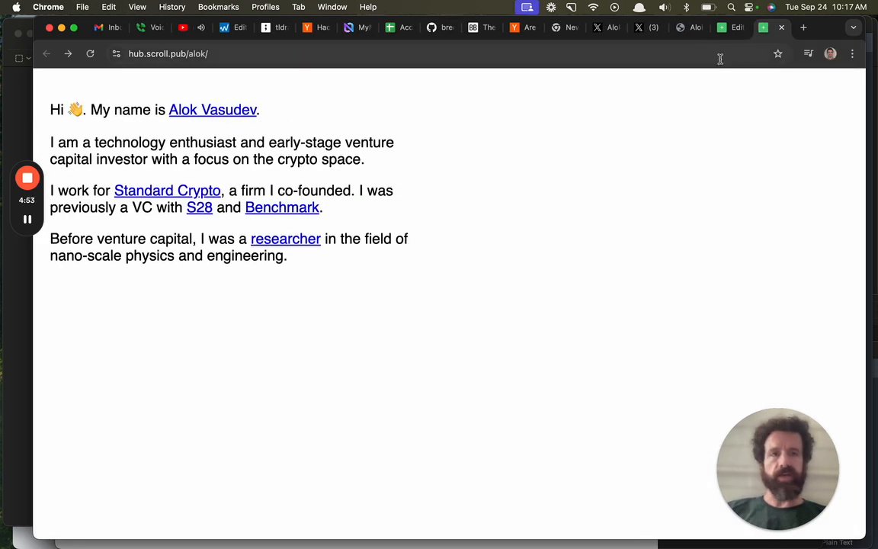
pyautogui.click(695, 27)
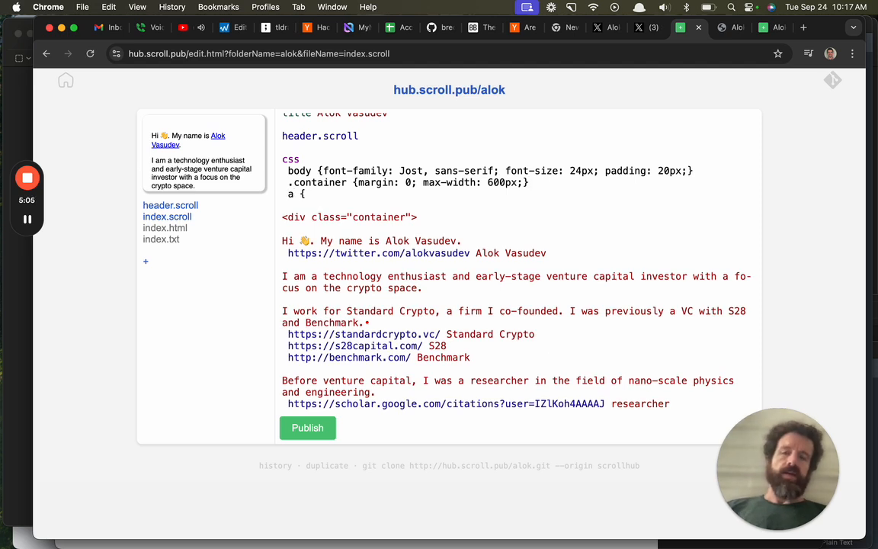
# - Add text-decoration-color: transparent; to the link rule to hide underlines
pyautogui.write('text')
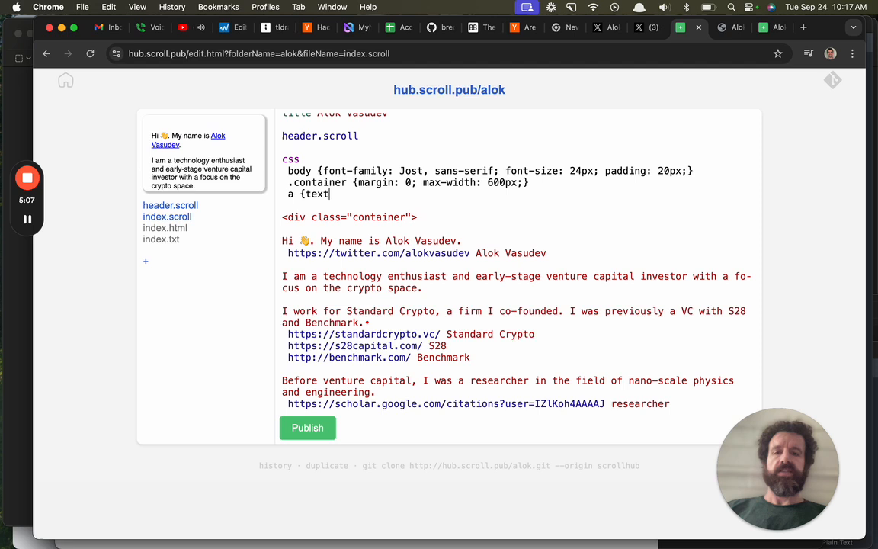
pyautogui.write('-decor')
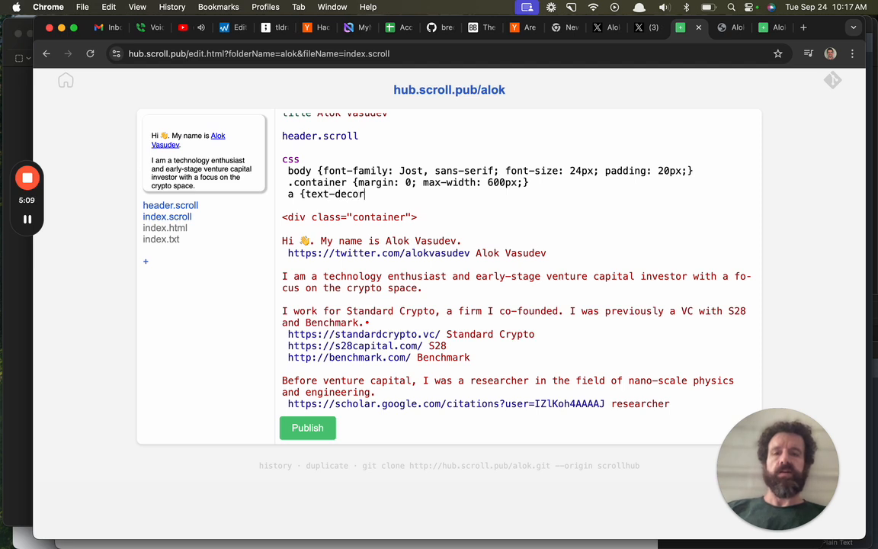
pyautogui.write('ation-color:')
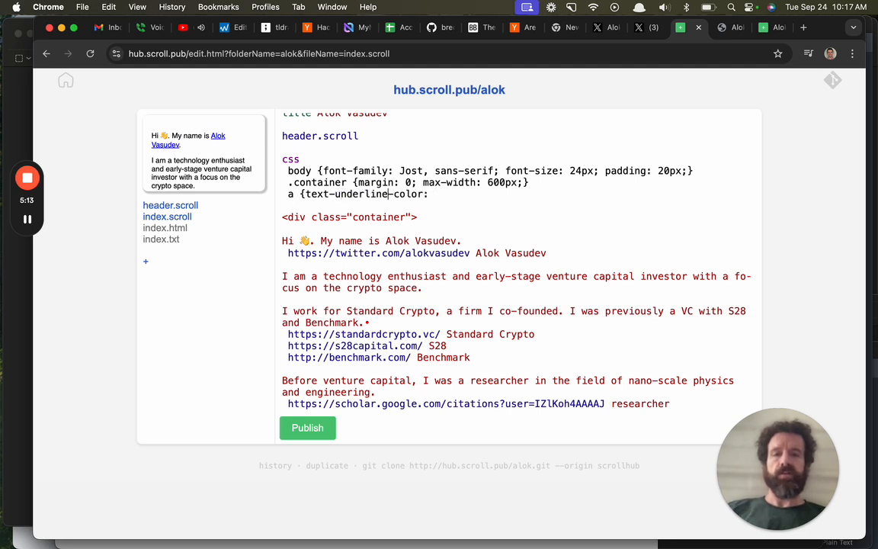
pyautogui.write('transparent;')
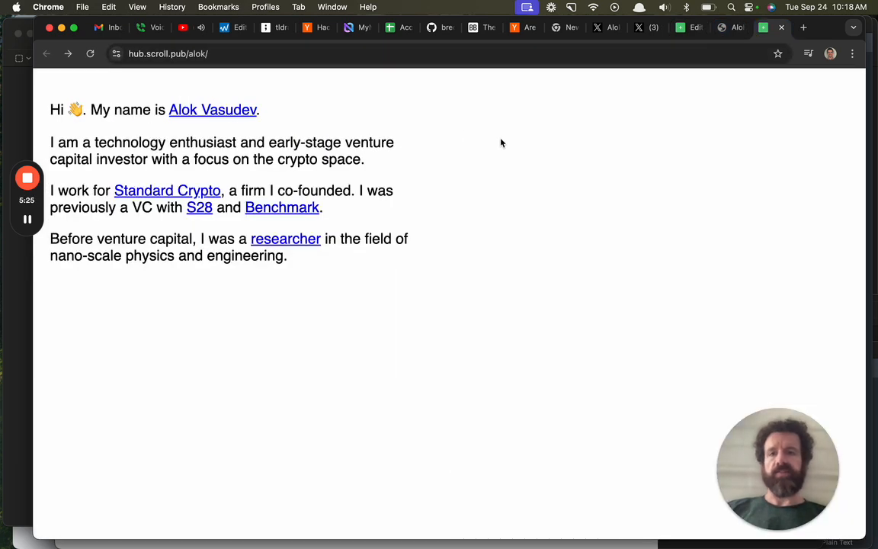
# - Inspect the Alok Vasudev link in DevTools and view its Layout and Computed styles
pyautogui.rightClick(214, 110)
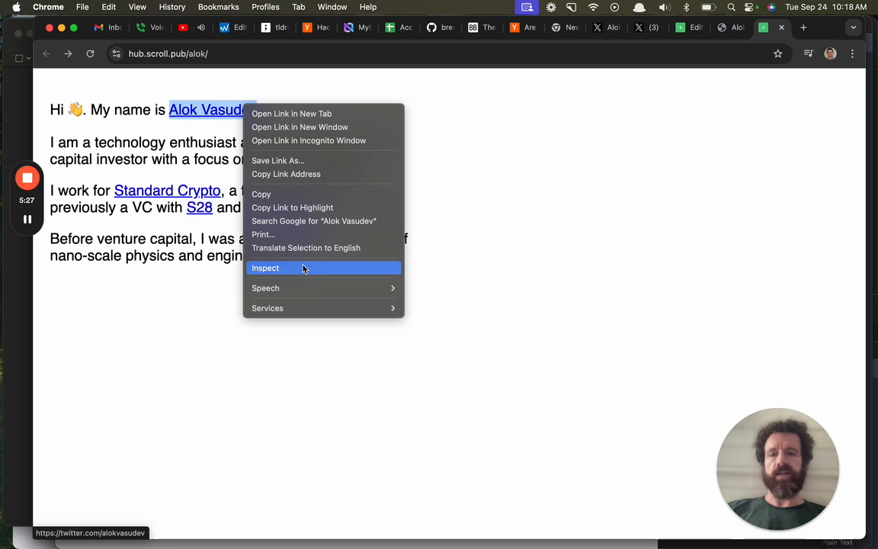
pyautogui.click(266, 268)
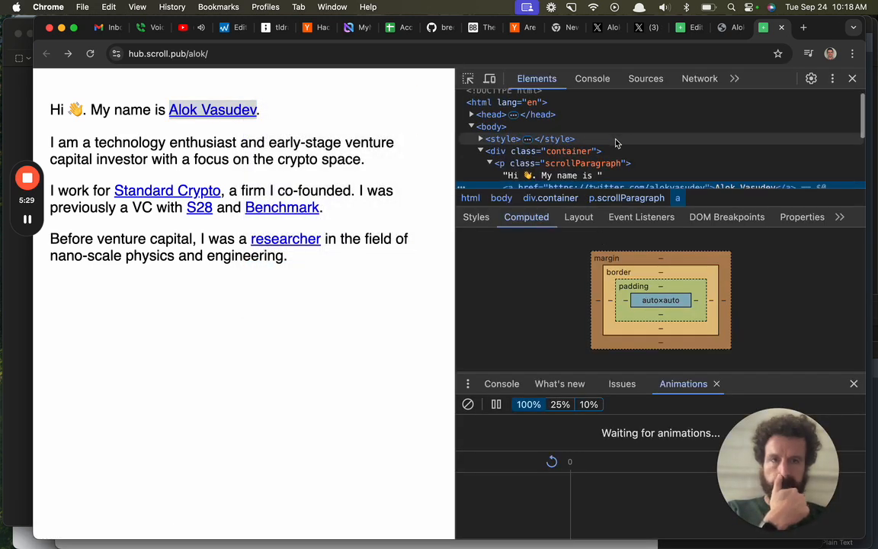
pyautogui.click(580, 217)
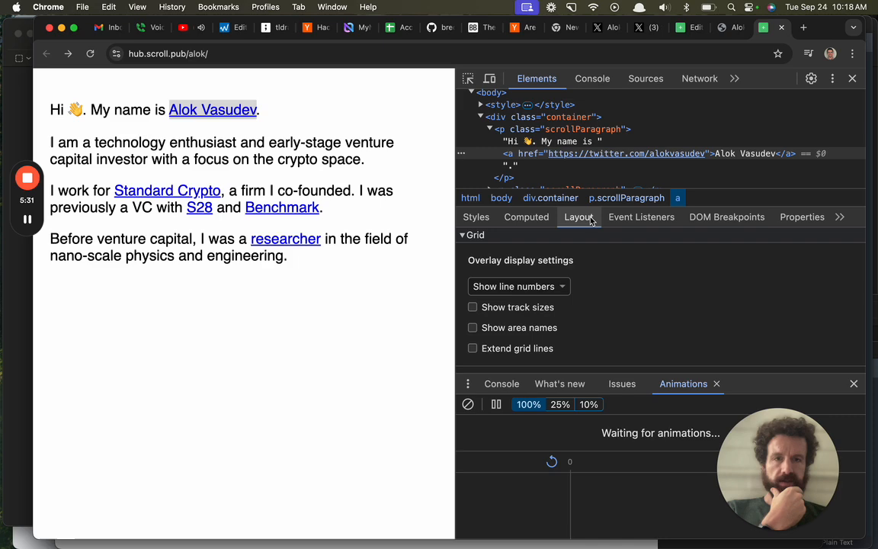
pyautogui.click(476, 216)
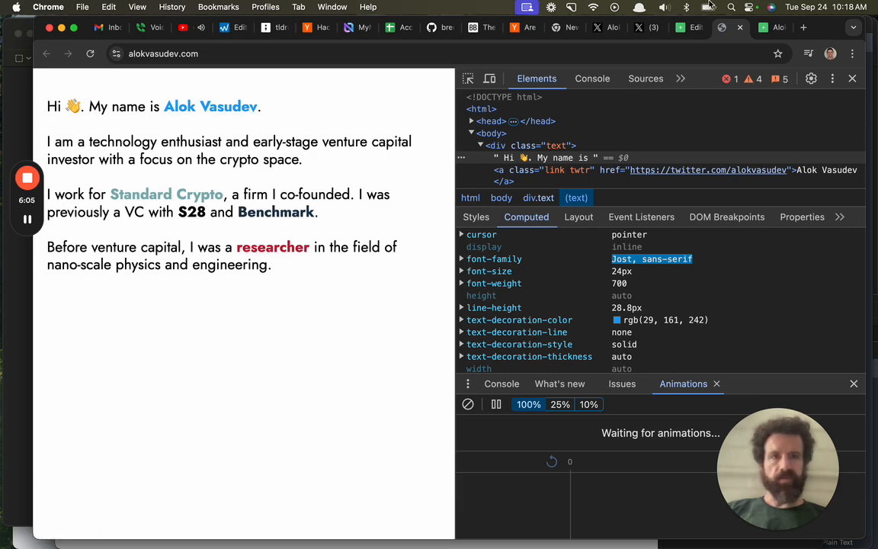
# - Add font-weight: bold; to the a rule, then inspect the bold link on the published page
pyautogui.click(677, 28)
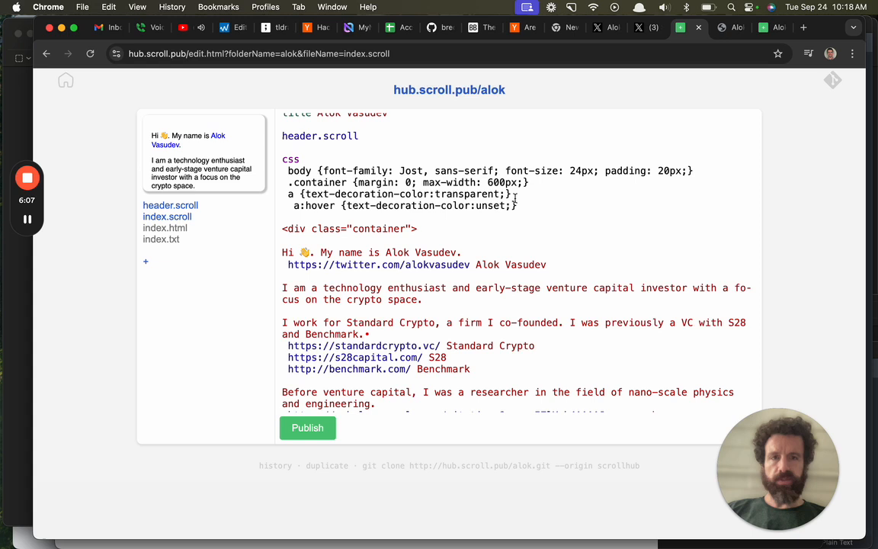
pyautogui.write('font-weigh')
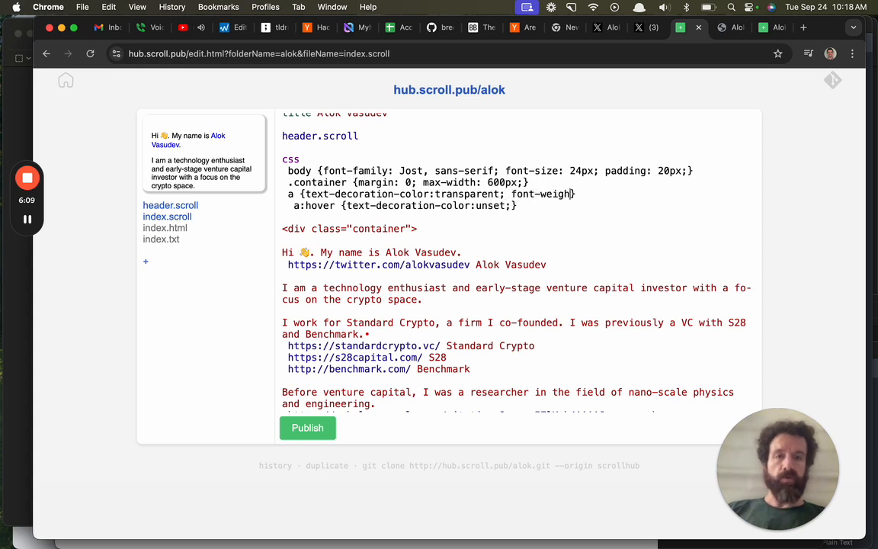
pyautogui.write(': bold;}')
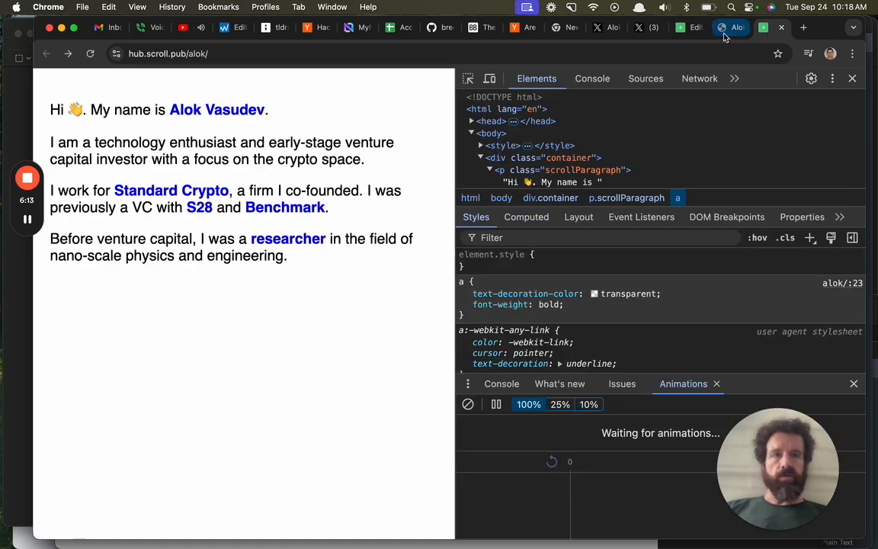
pyautogui.rightClick(211, 107)
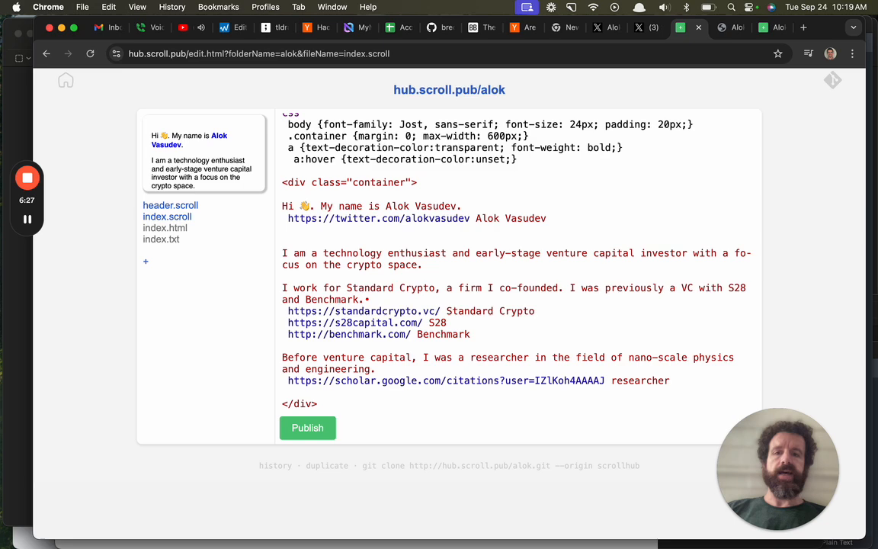
pyautogui.write('st')
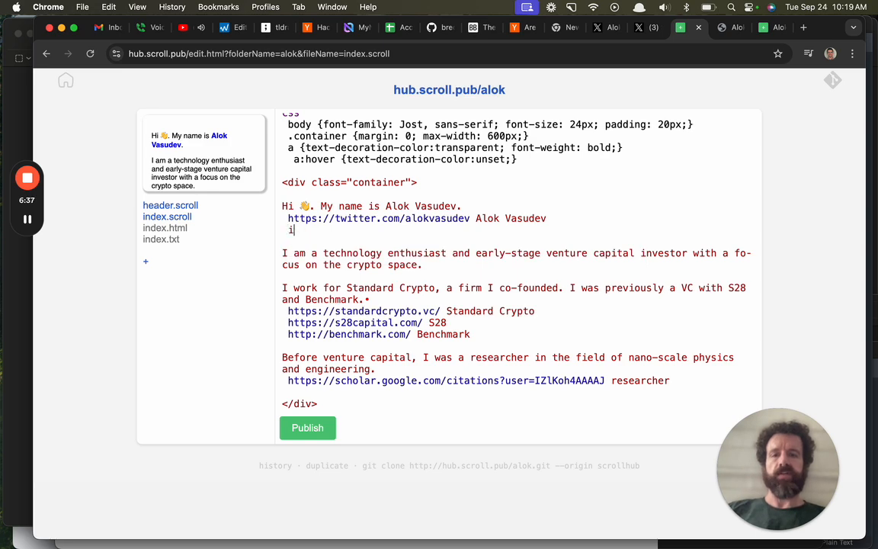
pyautogui.write('nlineMarkup')
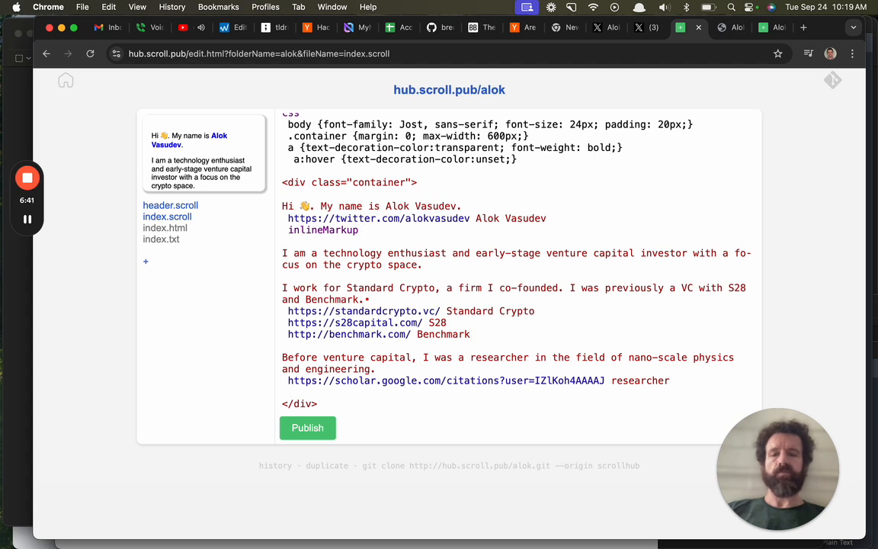
pyautogui.write('Alok Vasude')
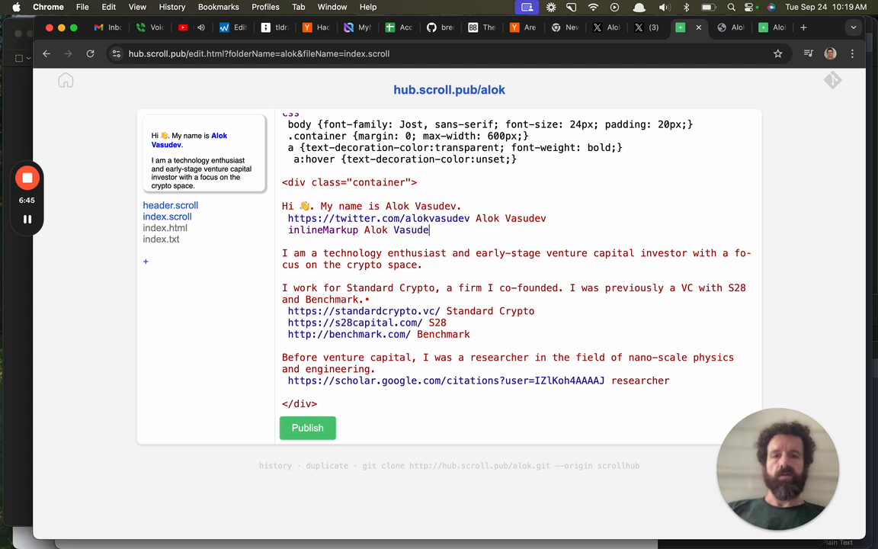
pyautogui.write('rgb(29, 161, 242)')
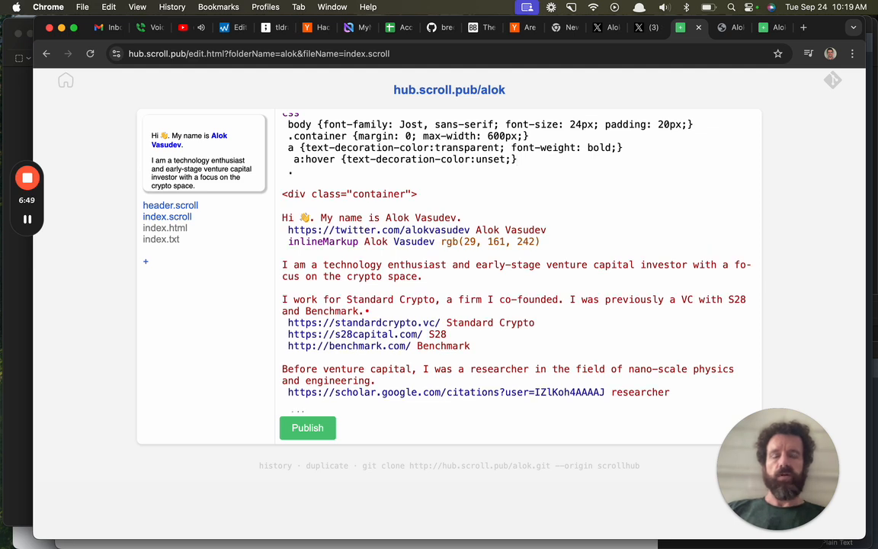
pyautogui.write('.blue{}')
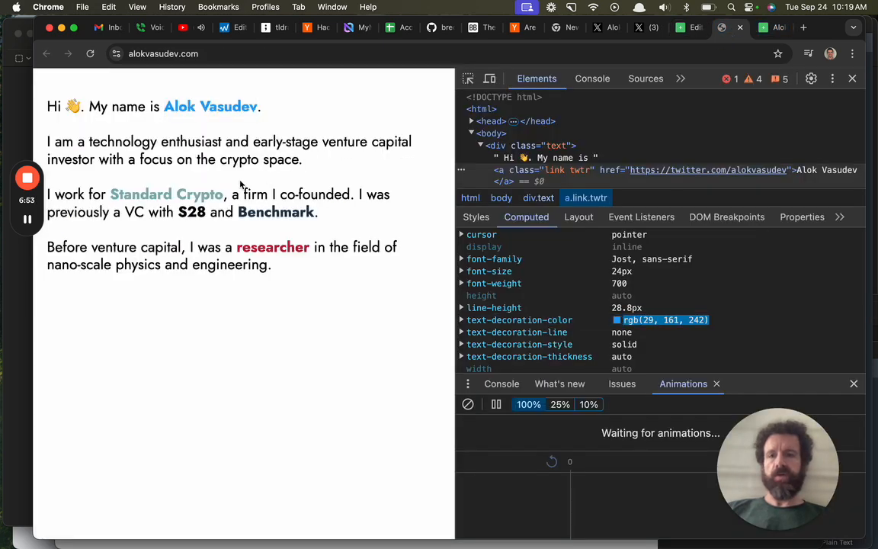
# - Inspect the Standard Crypto link and define .aqua as rgb(133, 177, 180)
pyautogui.rightClick(166, 193)
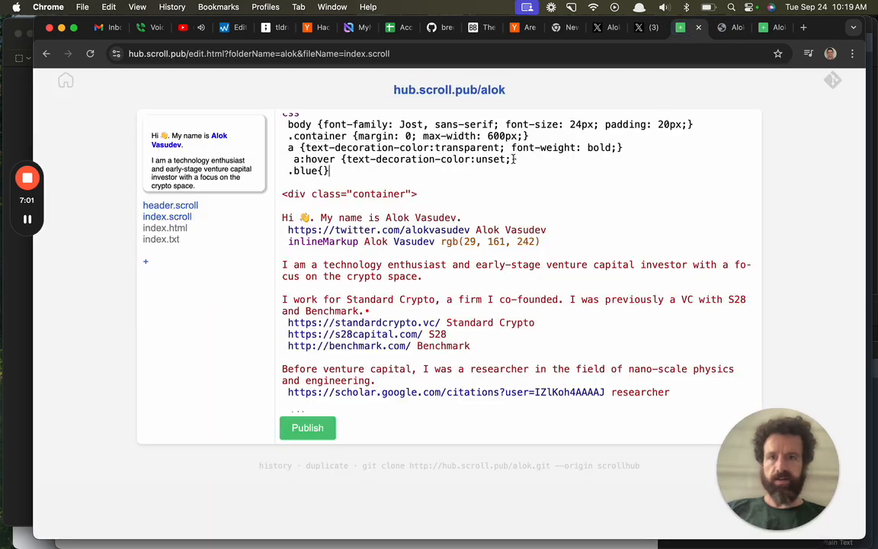
pyautogui.write('.aqua')
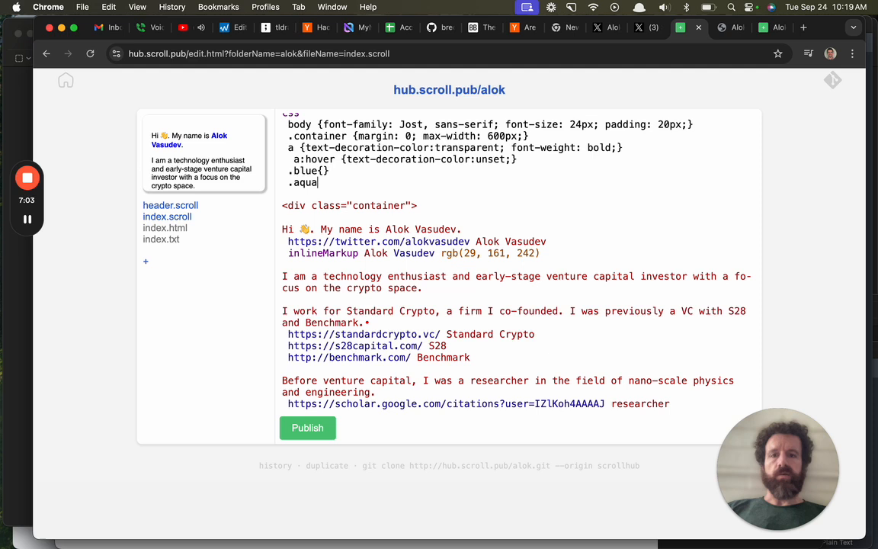
pyautogui.write('{rgb(133, 177, 180)}')
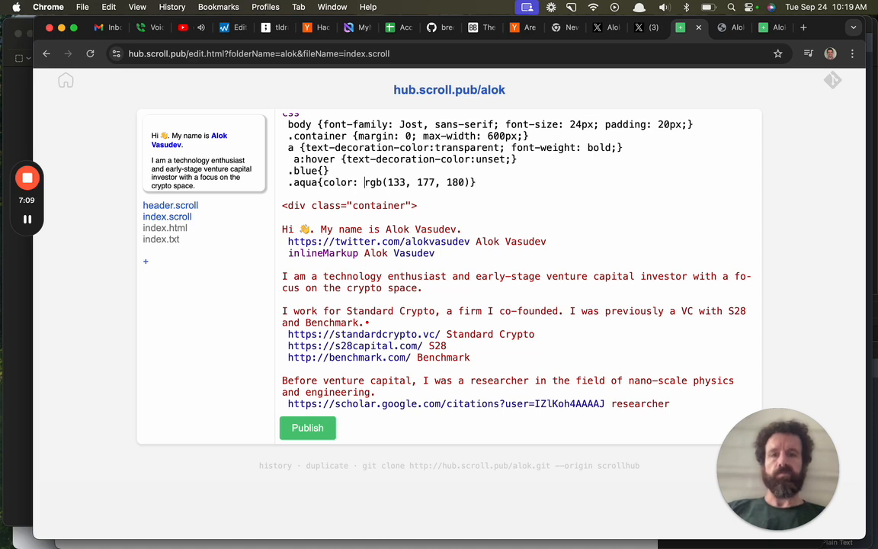
# - Fill .blue with rgb(29, 161, 242), mark Standard Crypto with class aqua, compare with the original site
pyautogui.write('a')
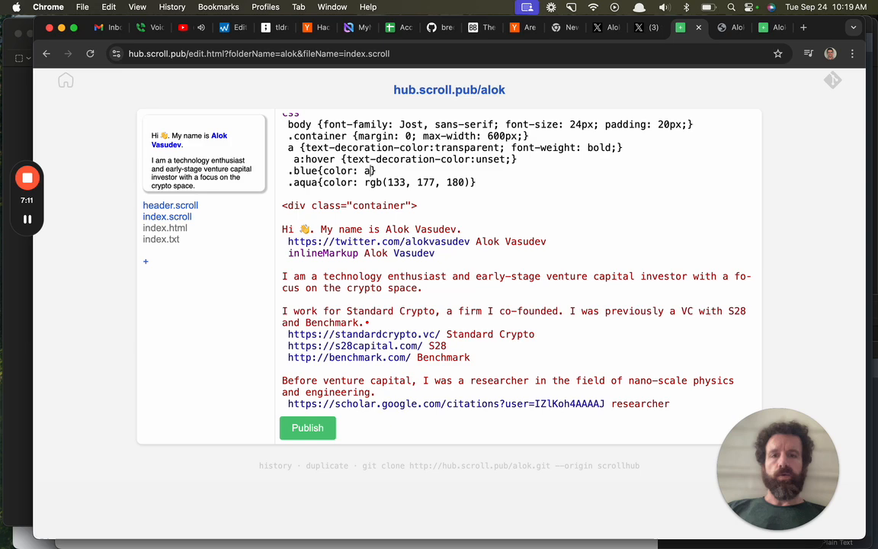
pyautogui.write('rgb(29, 161, 242);')
pyautogui.write('class blue Standard Crypto')
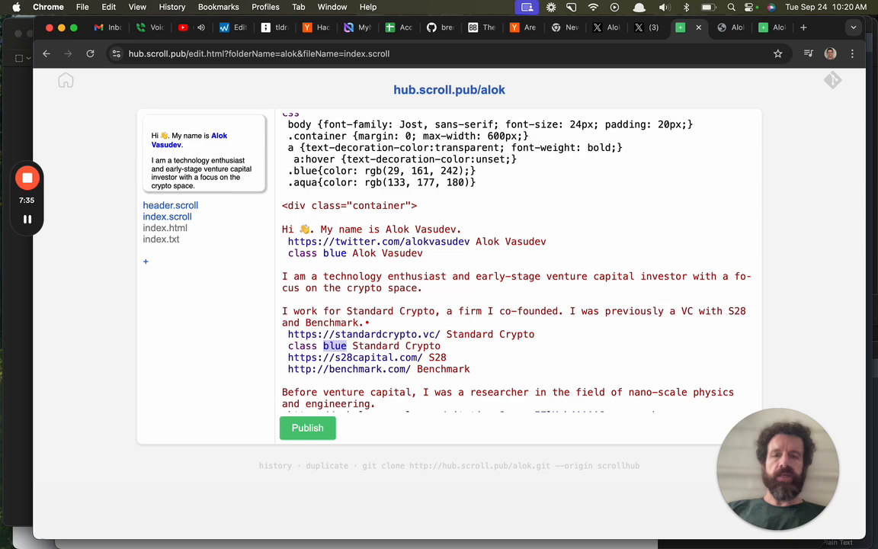
pyautogui.write('aqua')
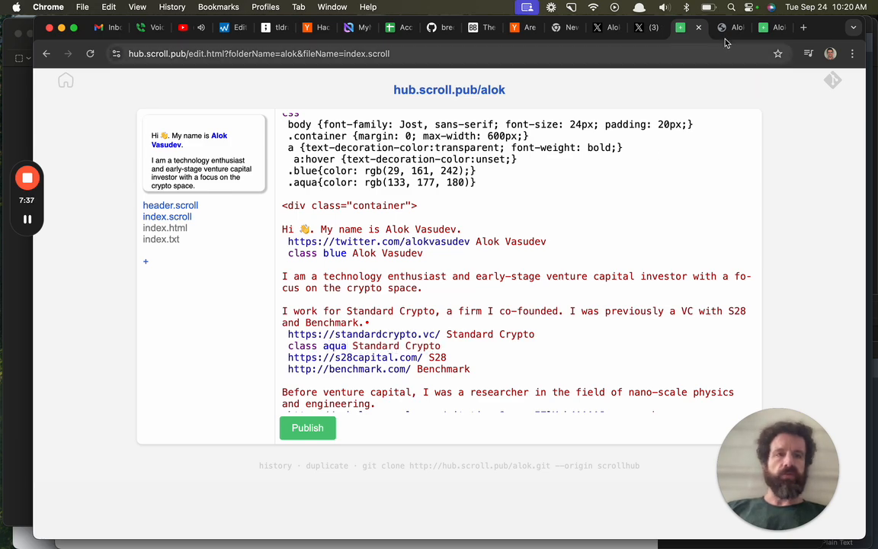
pyautogui.click(763, 27)
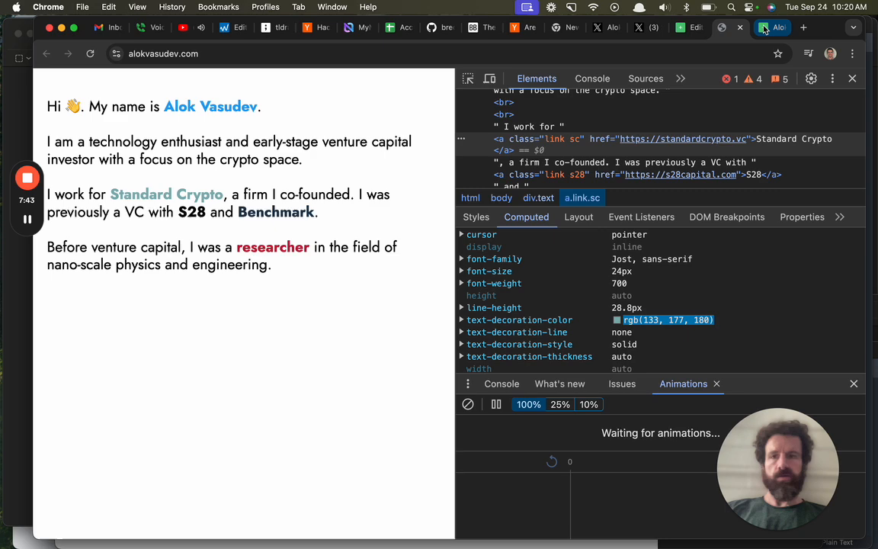
# - View the published alok page's blue and aqua links, then return to the editor
pyautogui.click(732, 28)
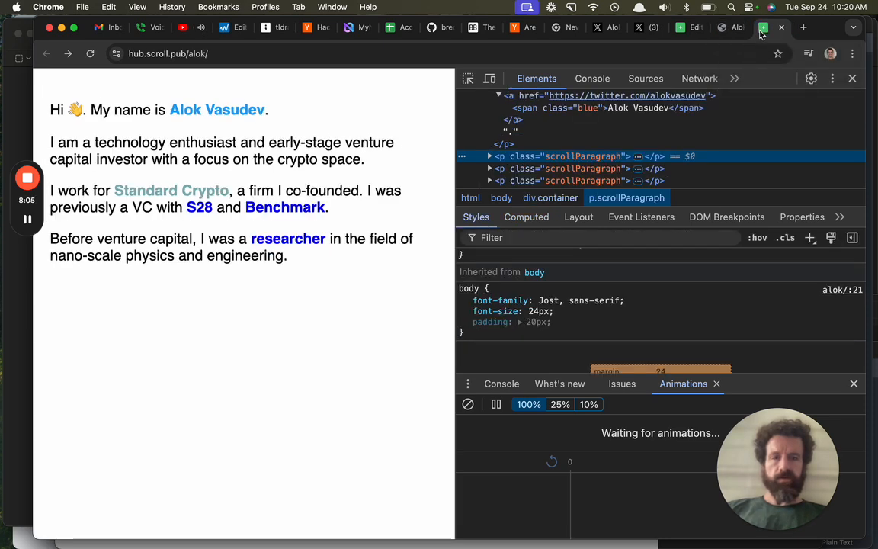
pyautogui.click(680, 28)
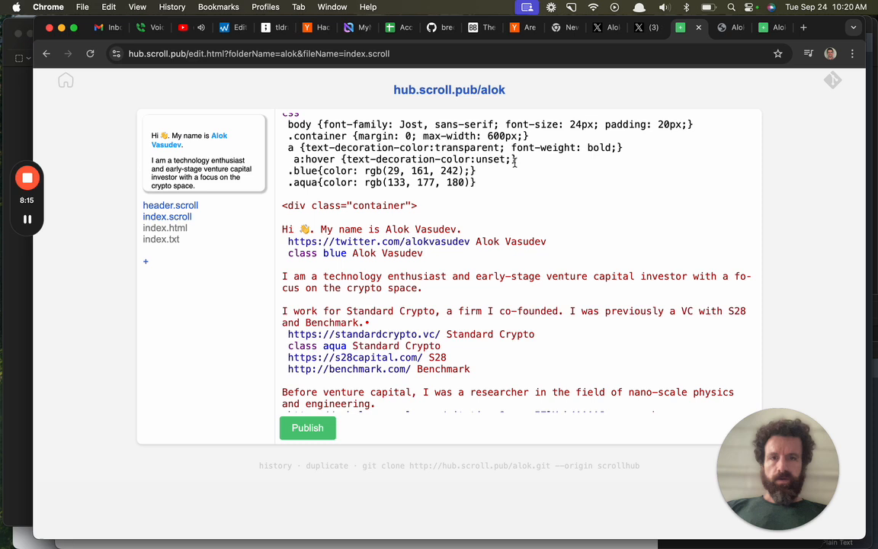
# - Define .red{color: rgb(196, 30, 58)} in the css block
pyautogui.write('.red{')
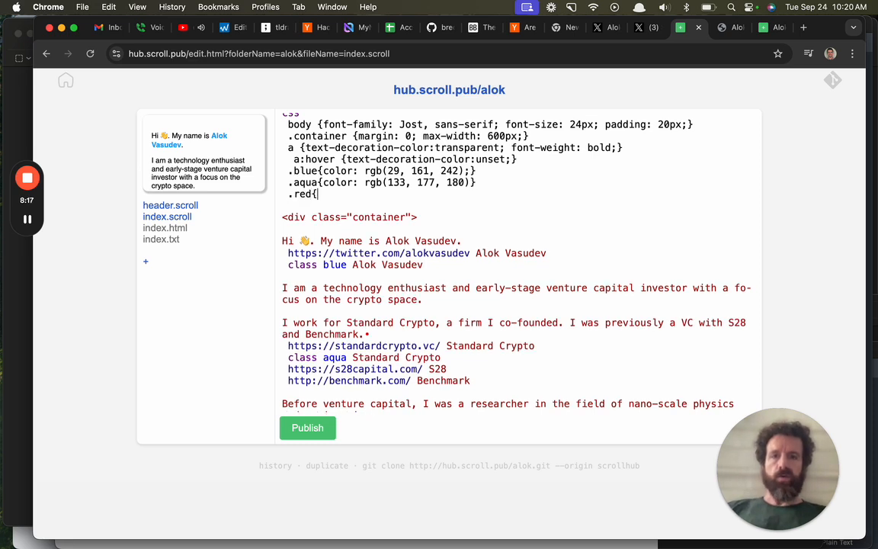
pyautogui.write('color: rgb(196, 30, 58)}')
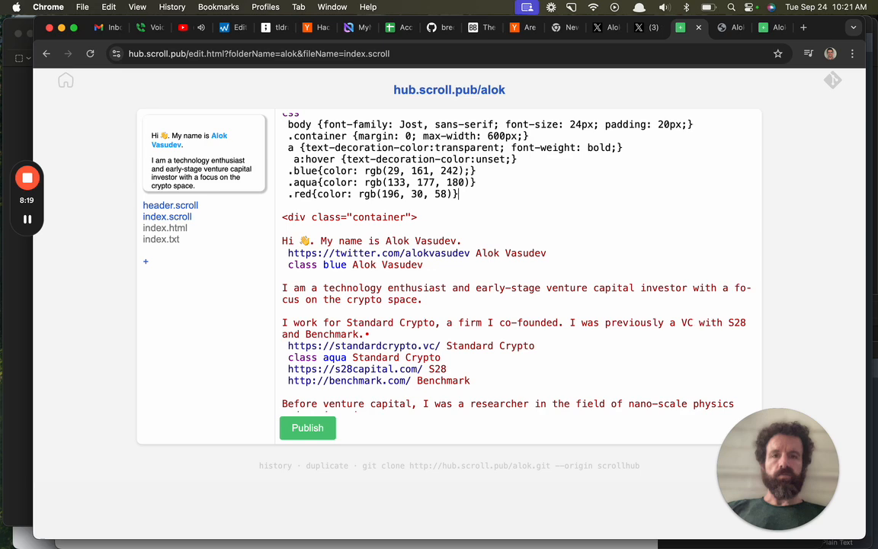
pyautogui.scroll(-3)
pyautogui.write(';')
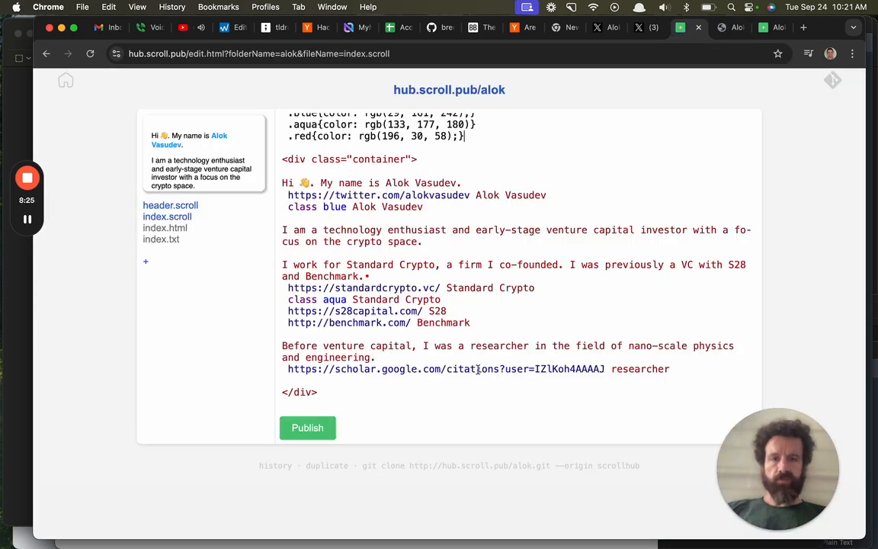
# - Apply class red to the researcher link and start a .black color rule
pyautogui.write('c')
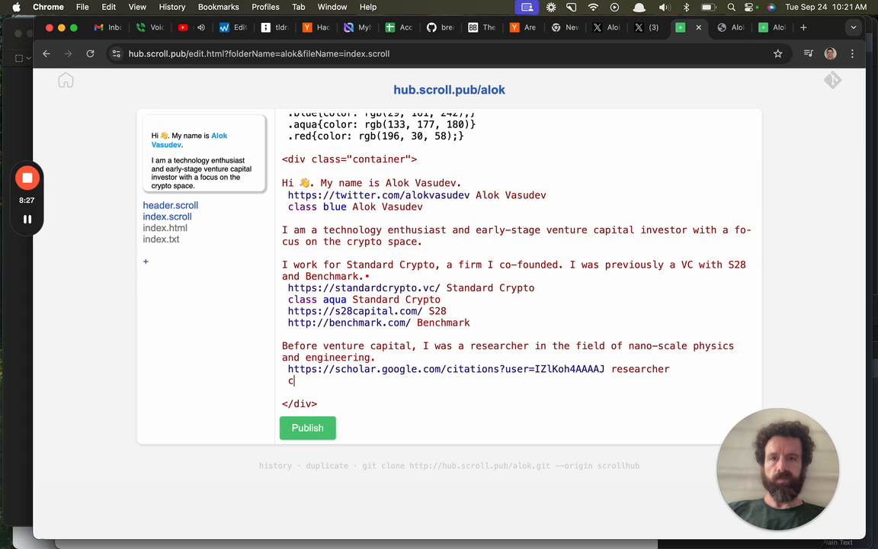
pyautogui.write('lass')
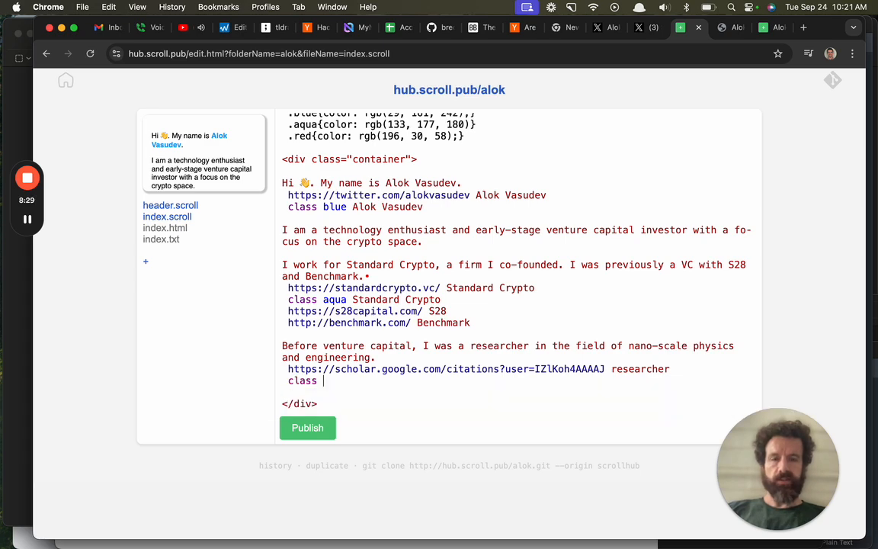
pyautogui.write('red researcher')
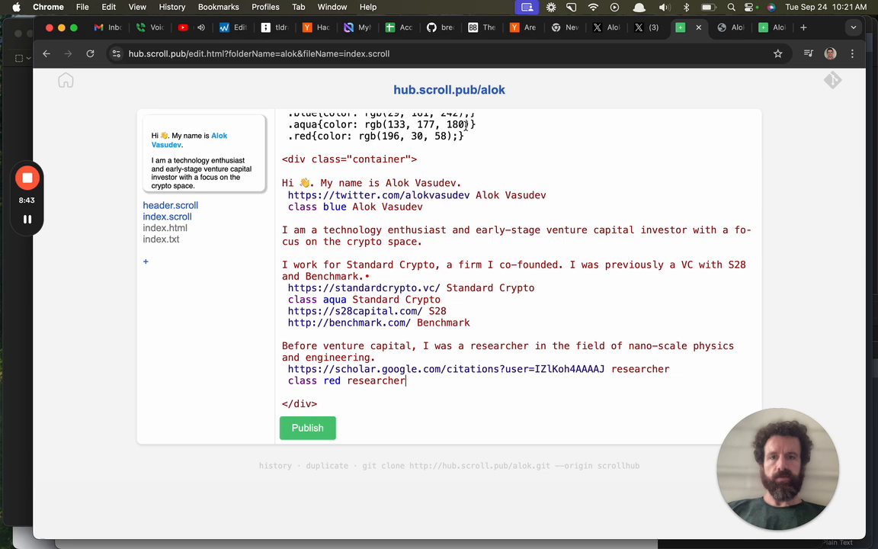
pyautogui.write('.black')
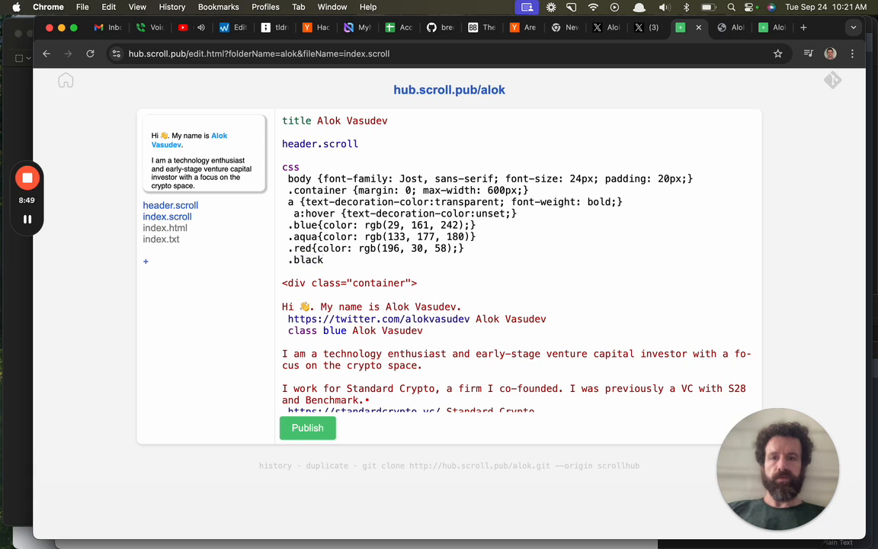
pyautogui.write('col')
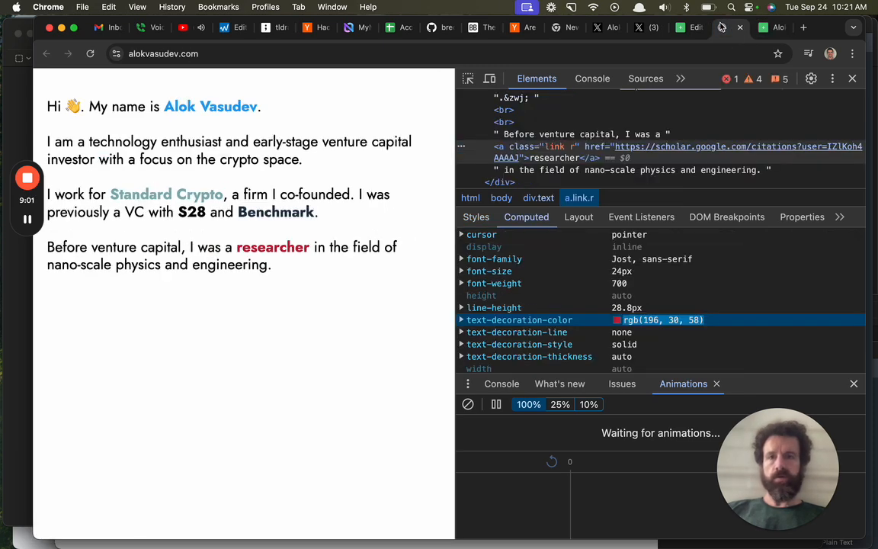
# - Inspect the paragraph text and set the body font-weight to 200
pyautogui.rightClick(119, 140)
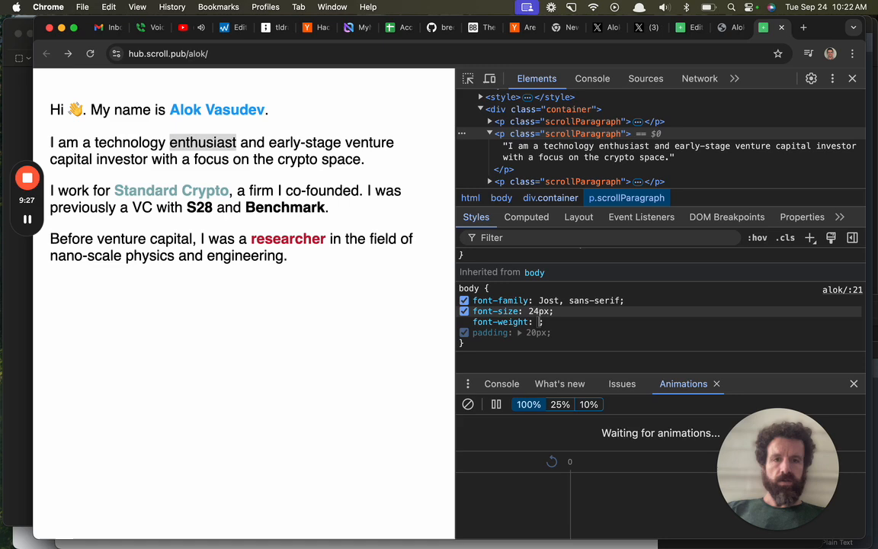
pyautogui.write('200')
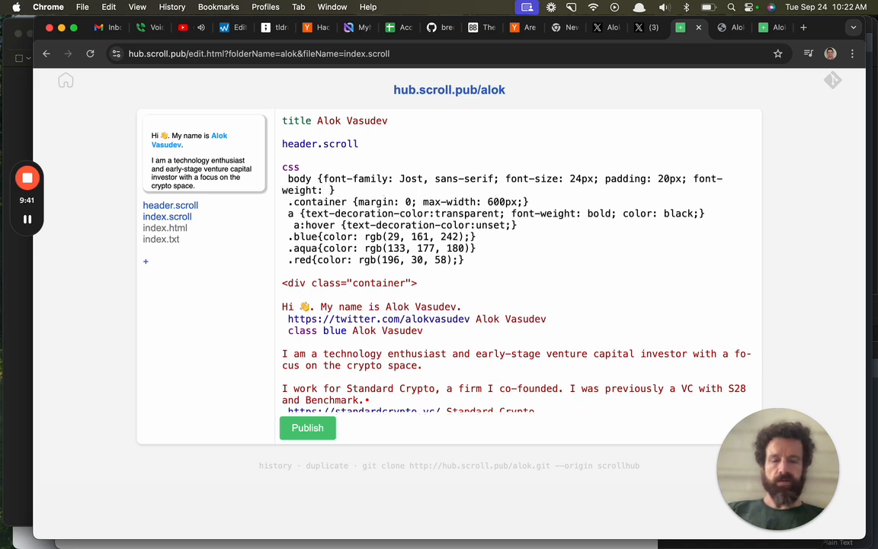
pyautogui.write('200;')
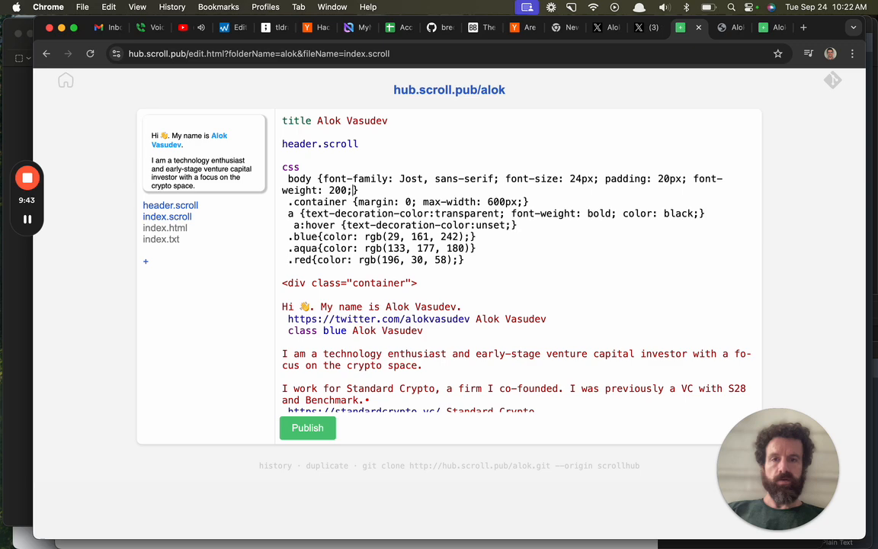